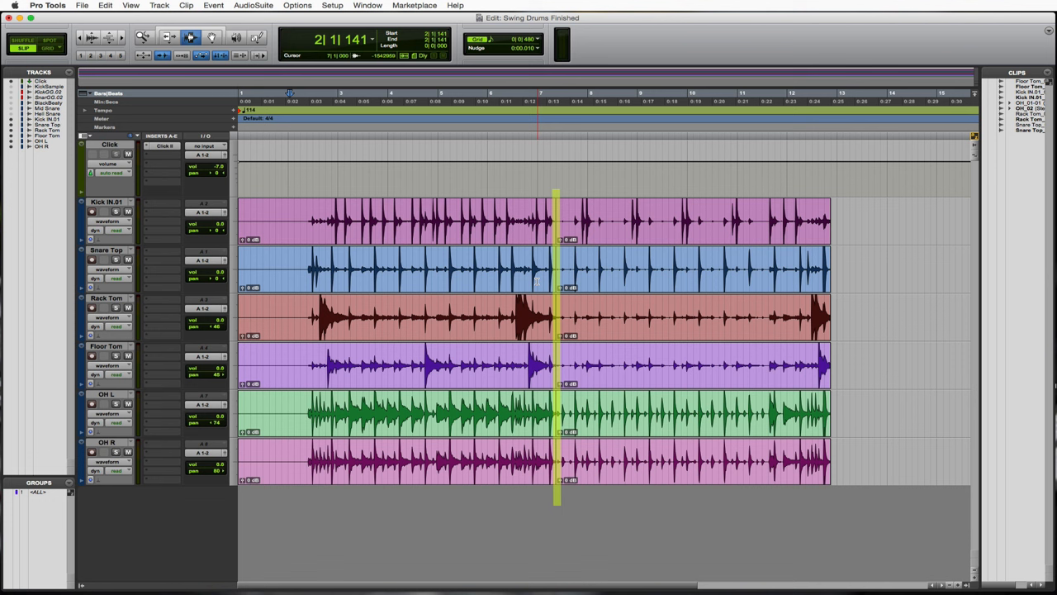
- Play the session from the start and select the Kick IN.01 track name
left_click(637, 298)
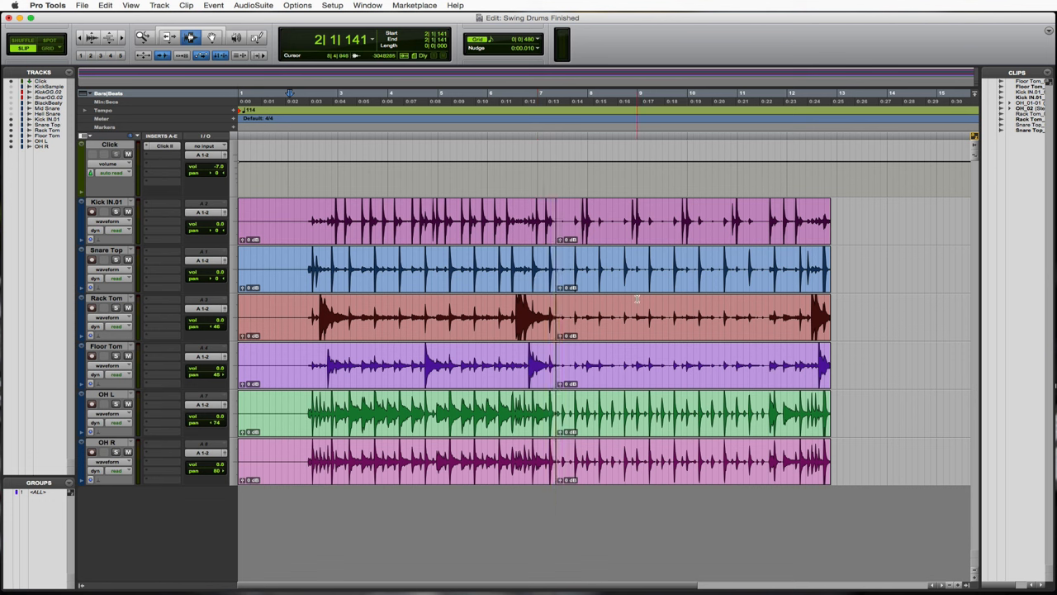
left_click(562, 269)
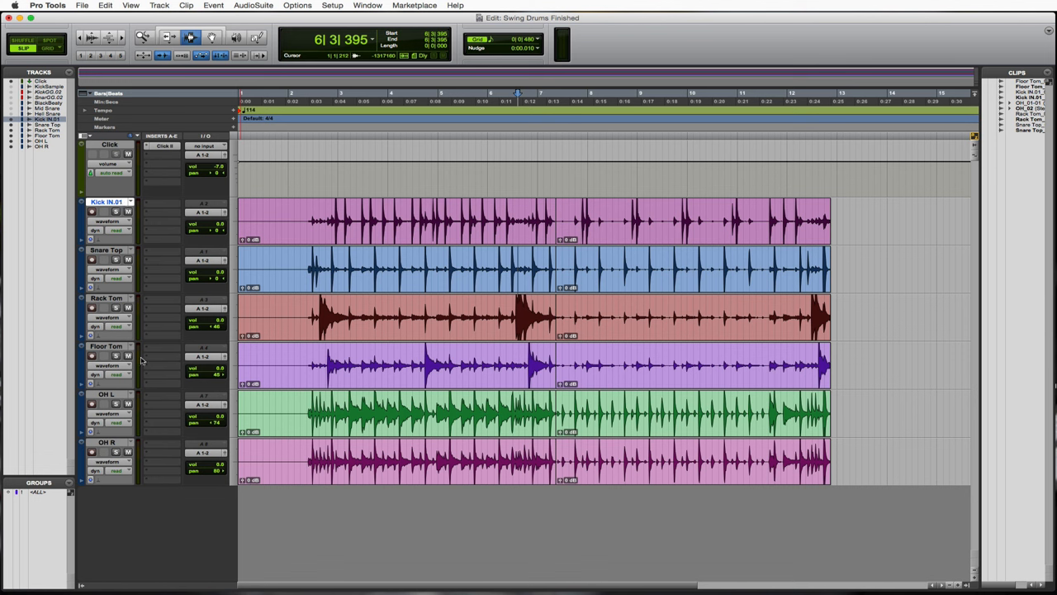
mouse_move(112, 446)
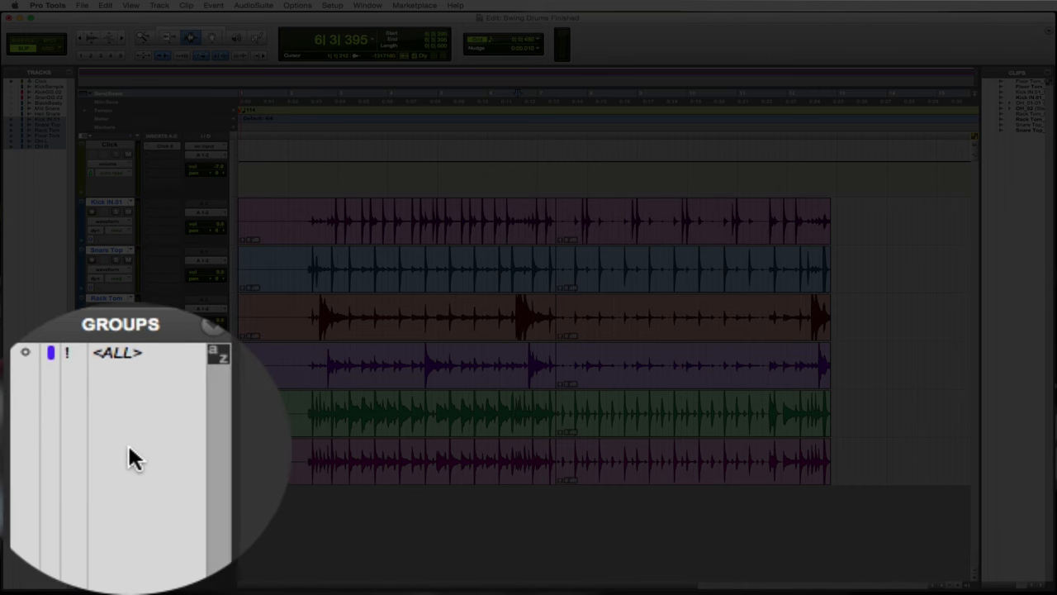
- Create a new track group named 'Drums' with Edit and Mix enabled for all six drum tracks
left_click(158, 5)
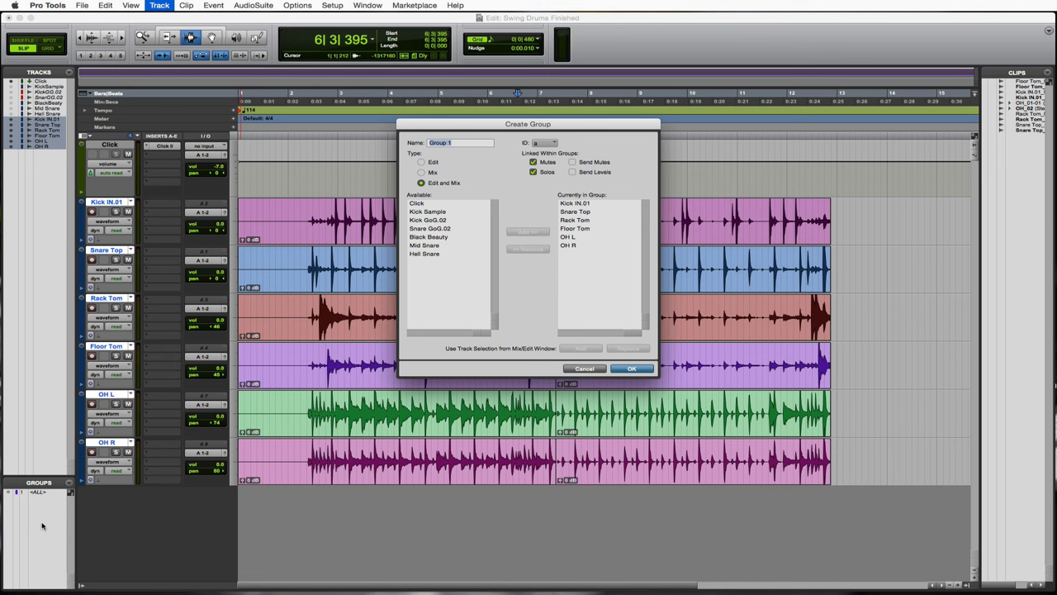
type("Drums")
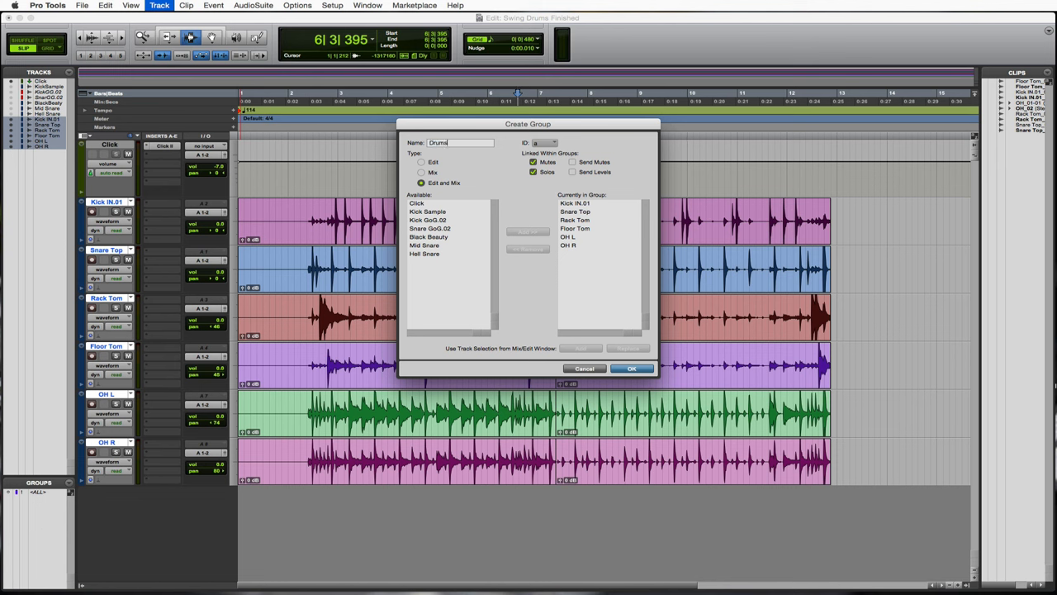
left_click(631, 369)
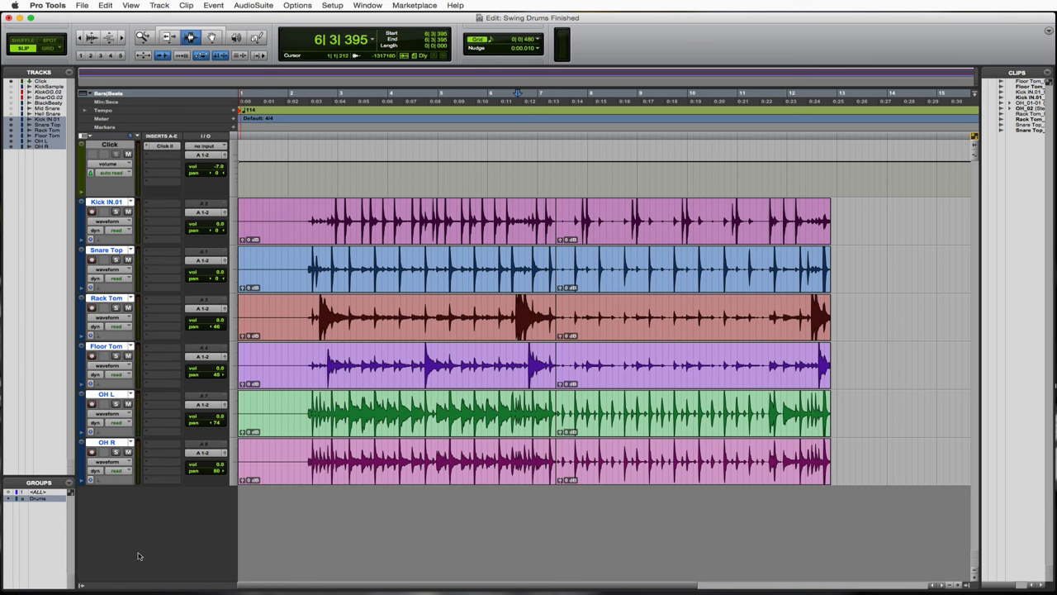
left_click(509, 318)
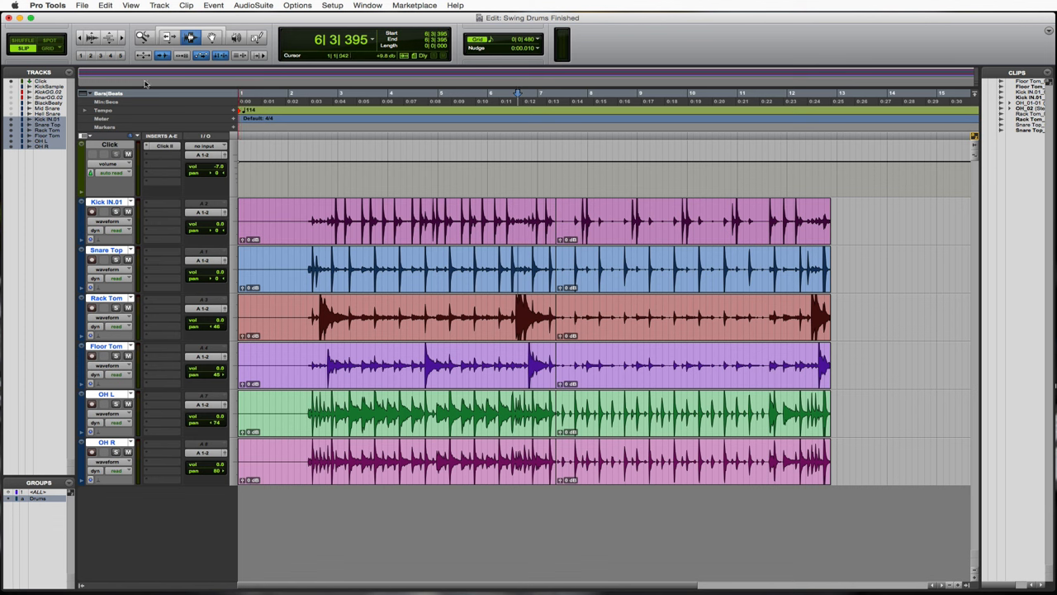
- Zoom in on the drum clips and select across the clip boundary at bar 8
left_click(535, 273)
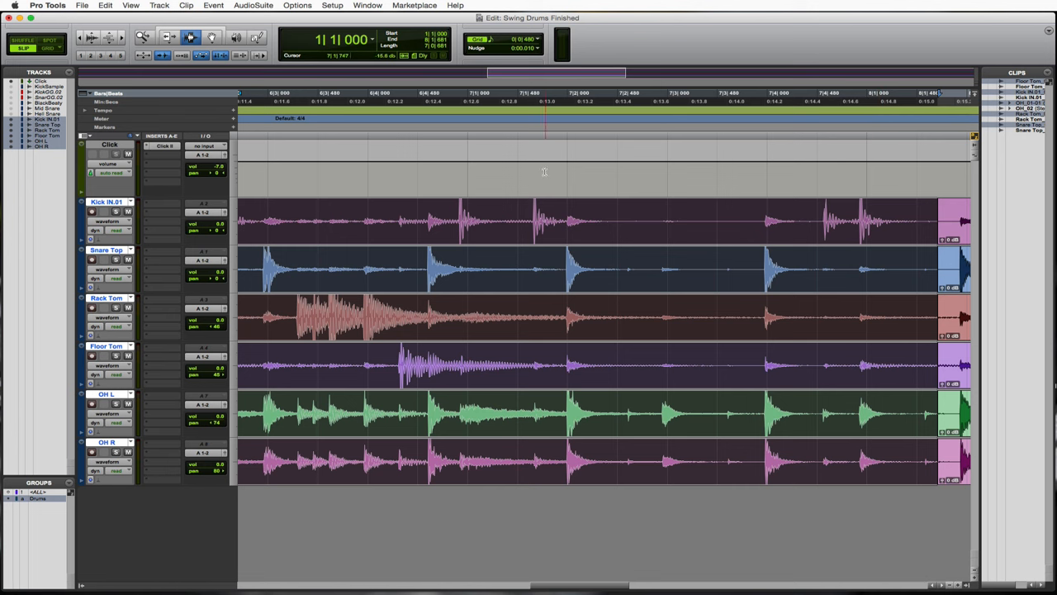
left_click(286, 205)
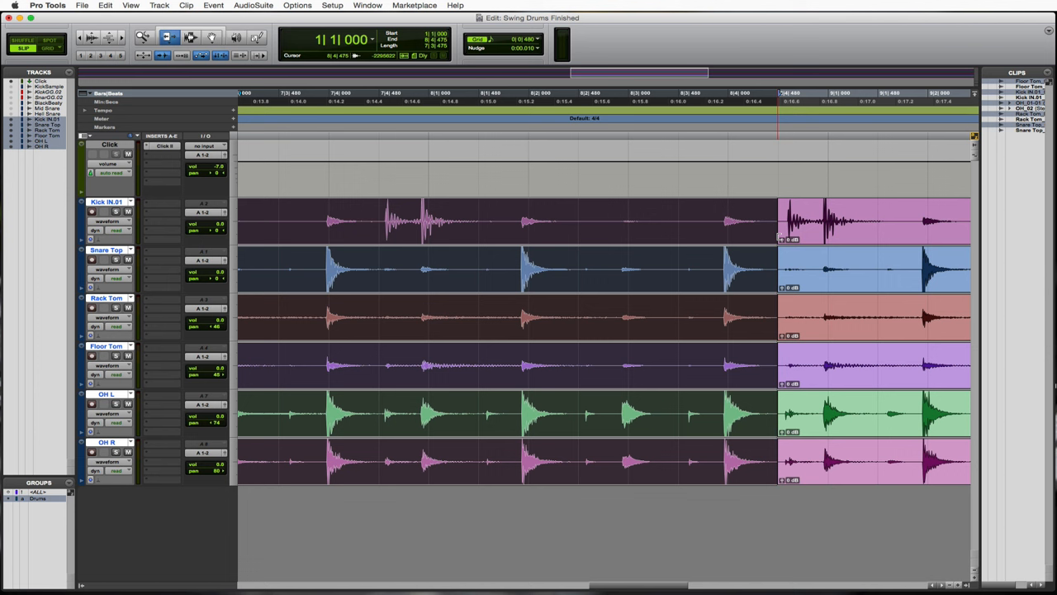
left_click(190, 36)
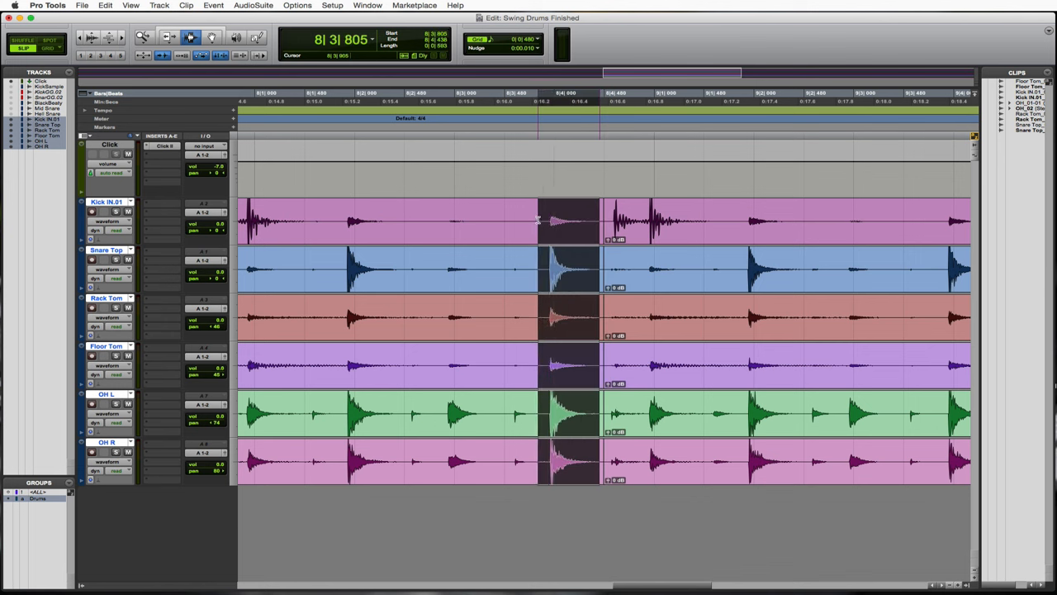
- Apply an Equal Power crossfade across the bar-8 clip boundary on all drum tracks
left_click(603, 222)
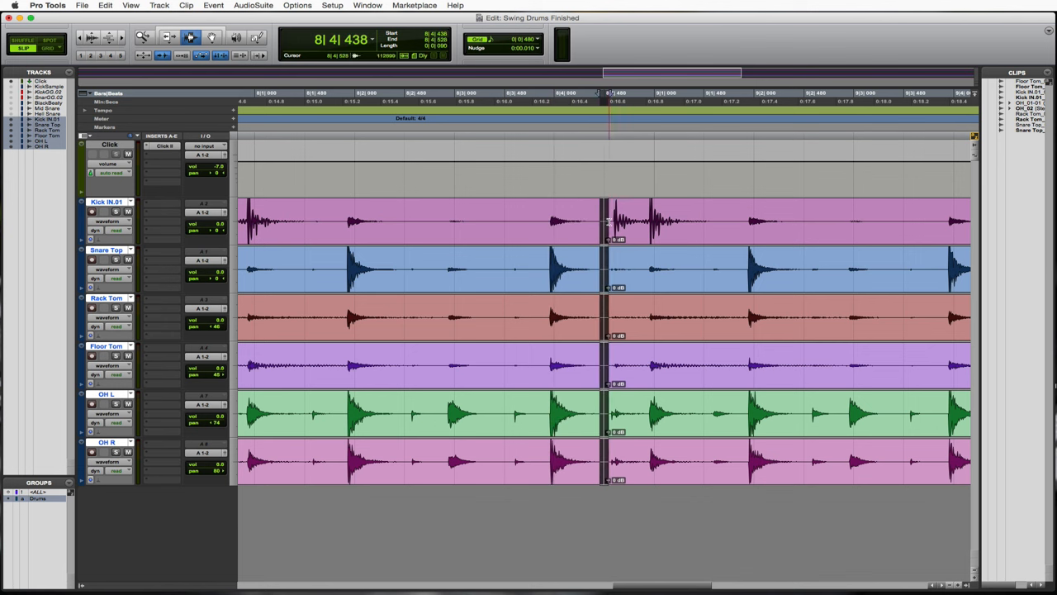
left_click(278, 337)
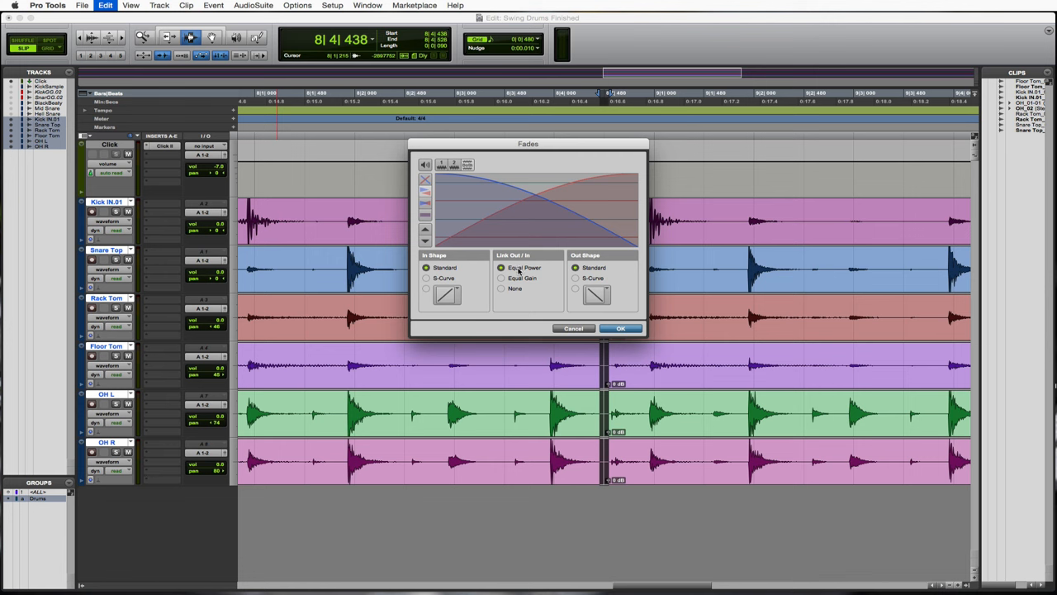
left_click(622, 327)
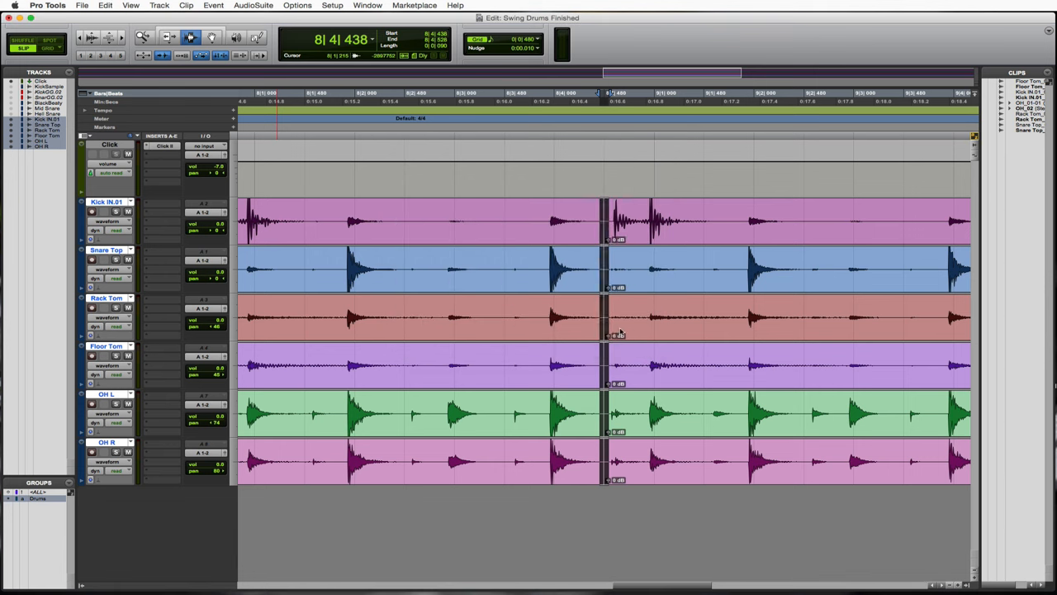
left_click(518, 342)
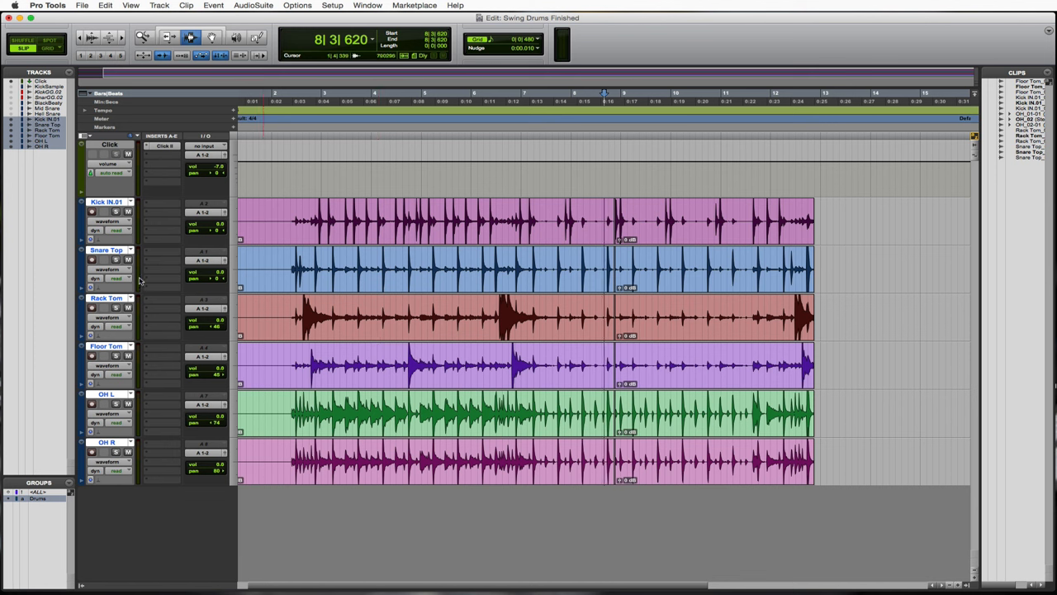
mouse_move(132, 251)
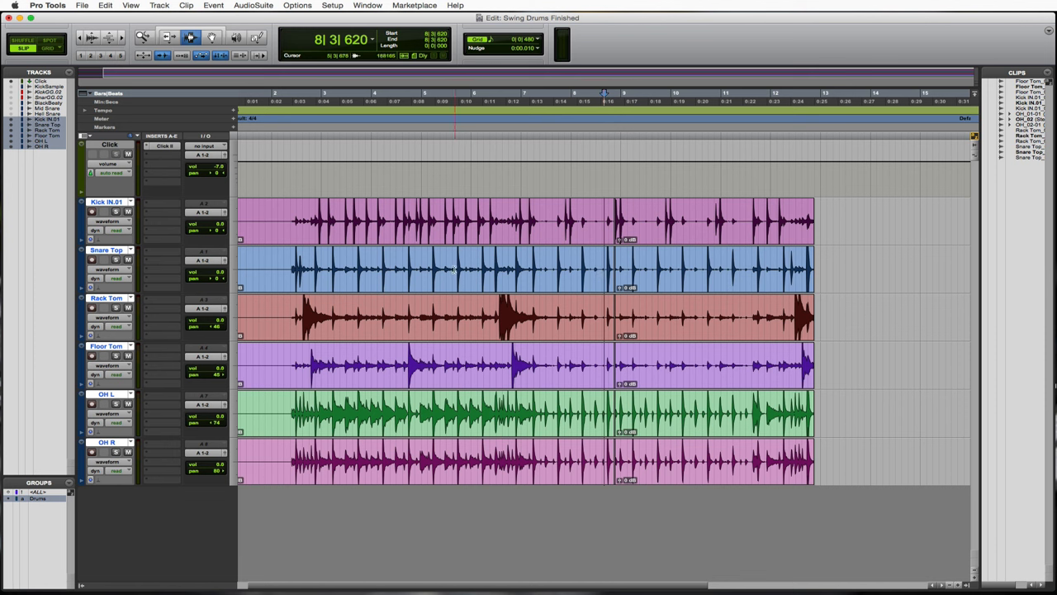
- Duplicate the Snare Top playlist for the grouped tracks, creating the '_02' playlists
left_click(605, 268)
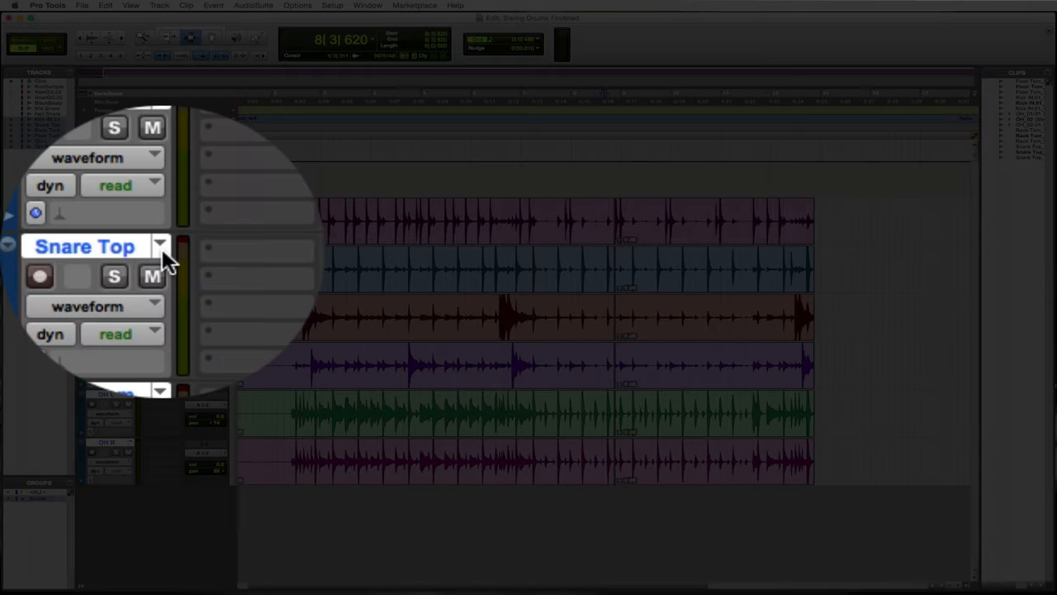
left_click(162, 246)
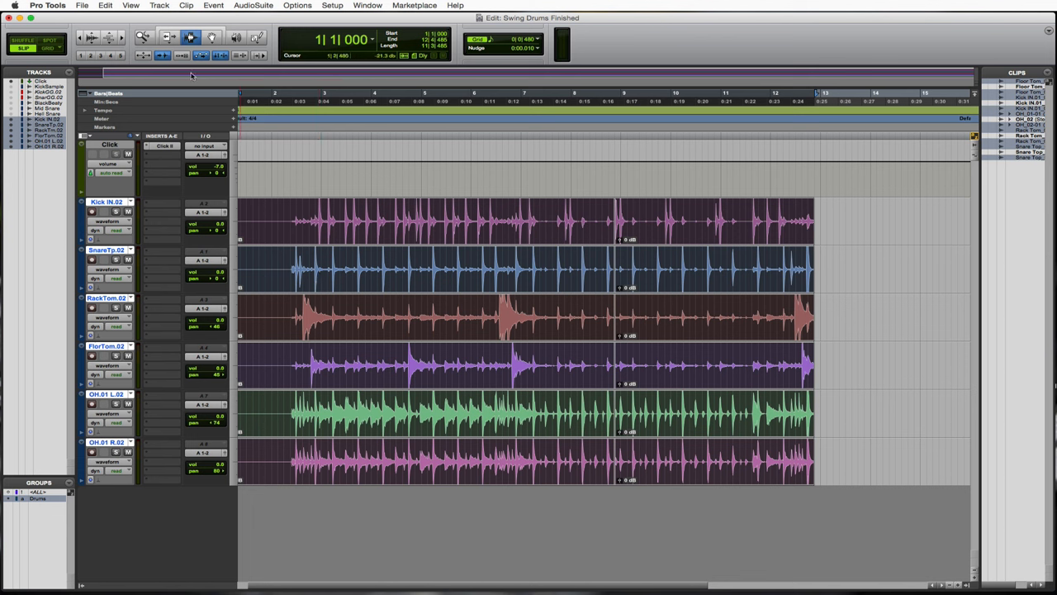
- Consolidate the selected clips into single full-length drum clips via Edit > Consolidate Clip
left_click(105, 5)
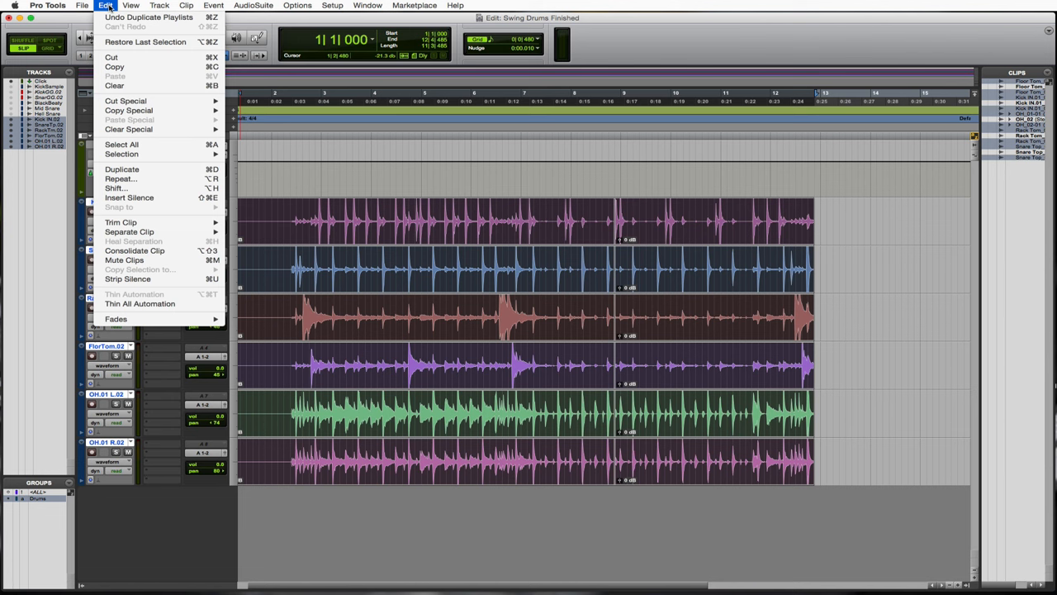
mouse_move(129, 199)
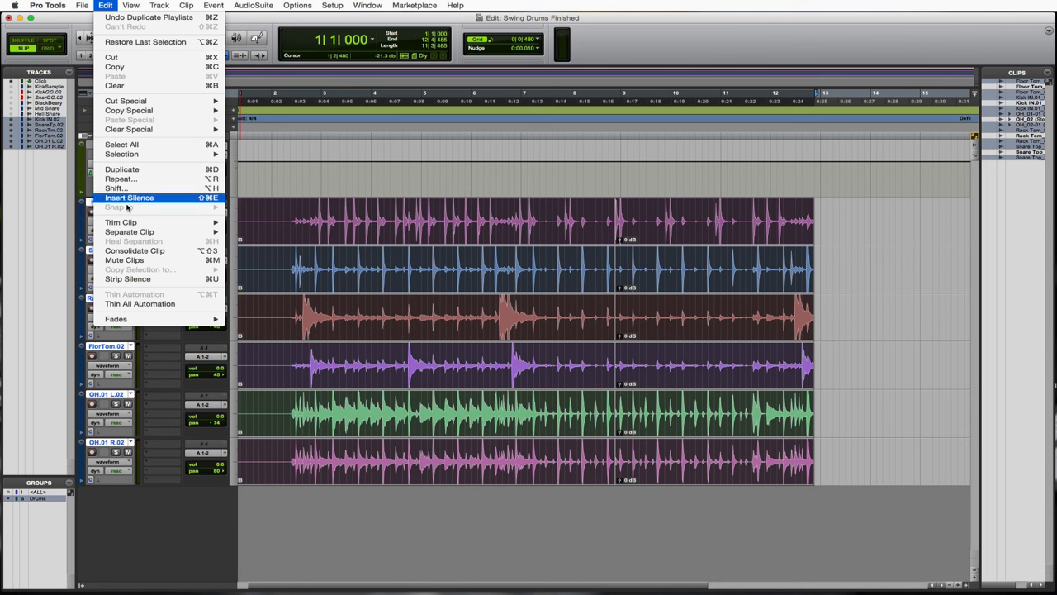
mouse_move(136, 251)
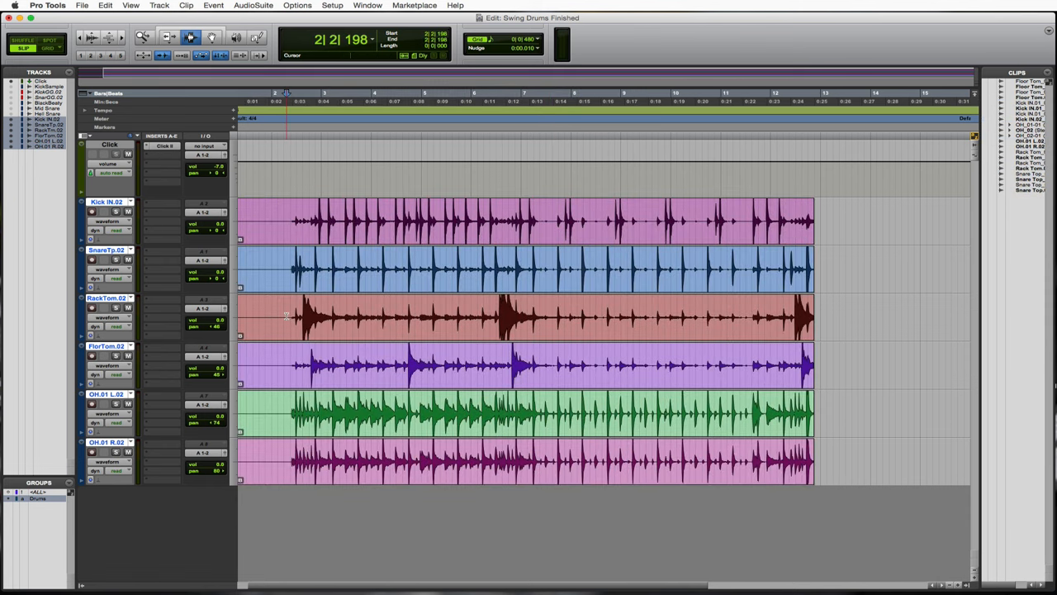
left_click(287, 314)
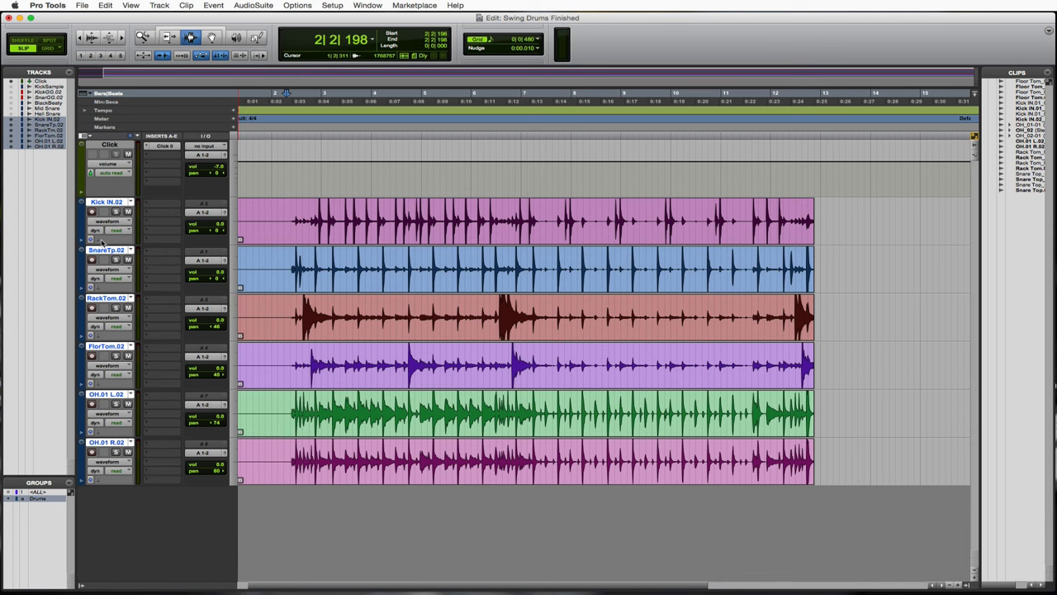
- Enable Rhythmic Elastic Audio on the kick and grouped drum tracks
left_click(92, 238)
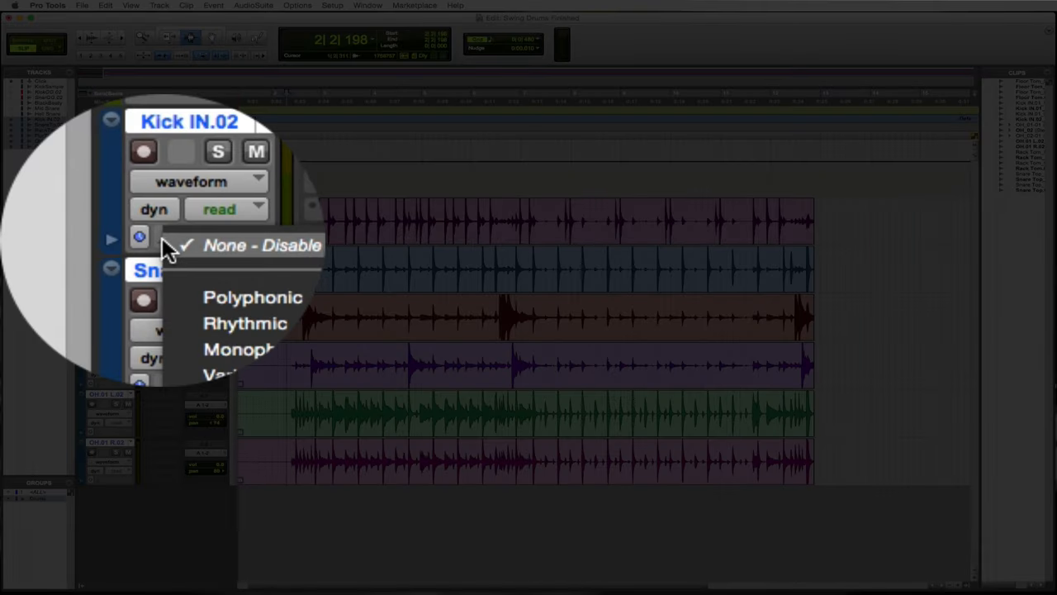
left_click(261, 244)
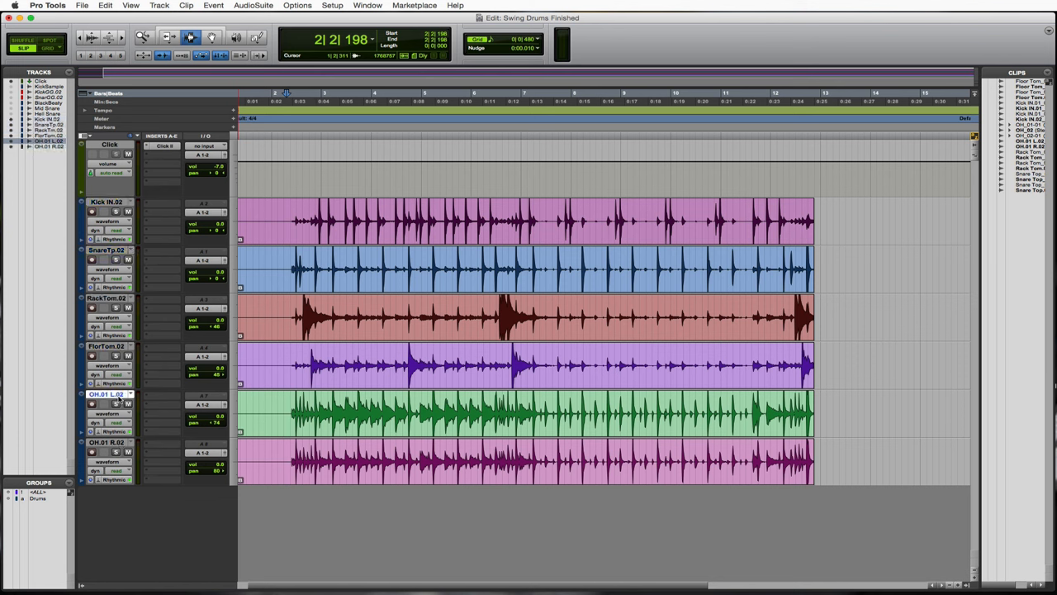
left_click(108, 443)
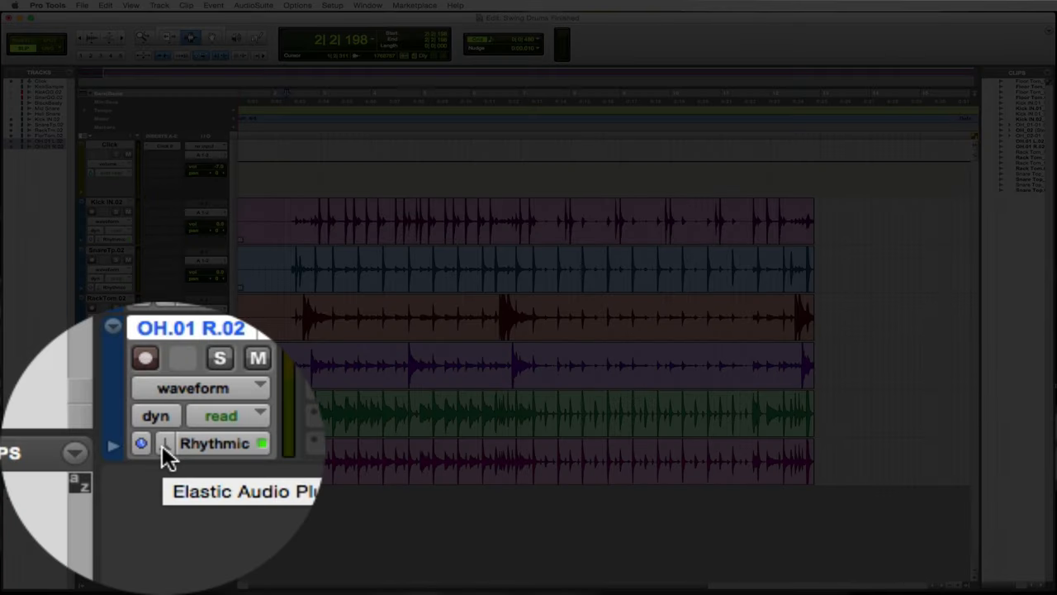
- Switch the OH.01 R.02 overhead to Polyphonic Elastic Audio
left_click(215, 442)
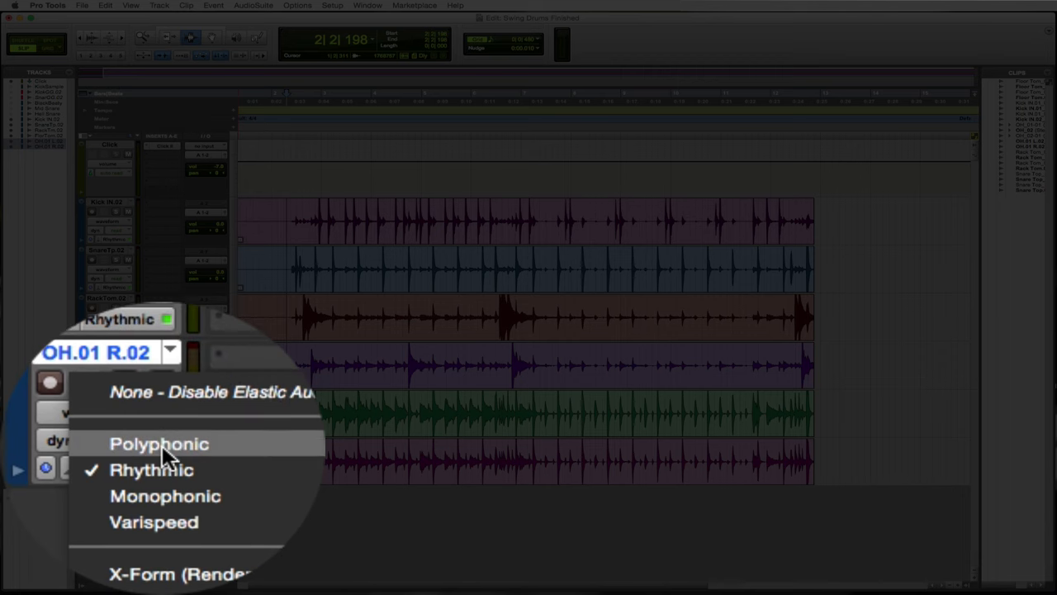
left_click(159, 443)
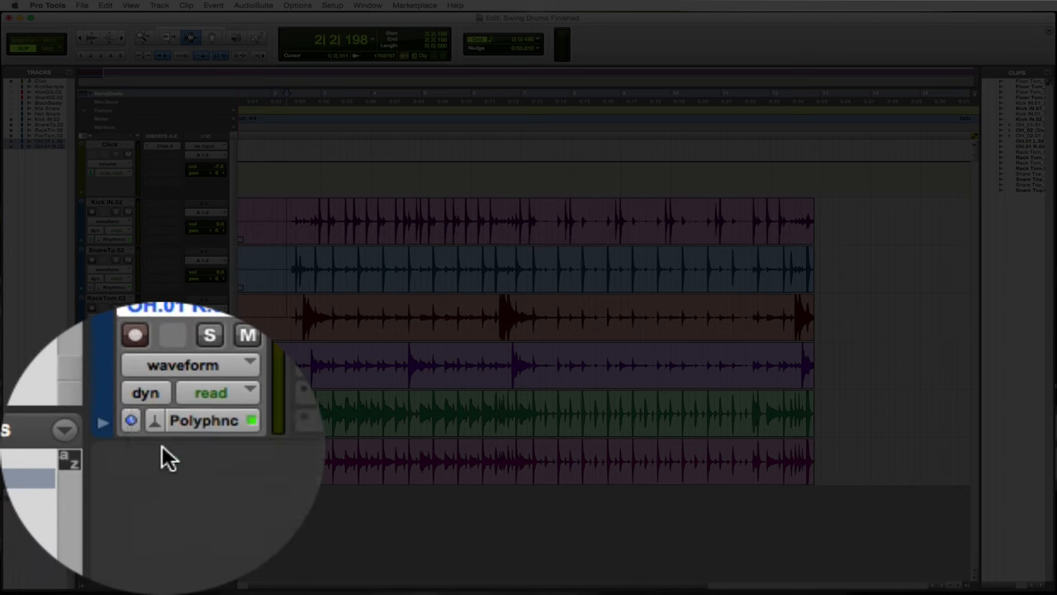
left_click(182, 366)
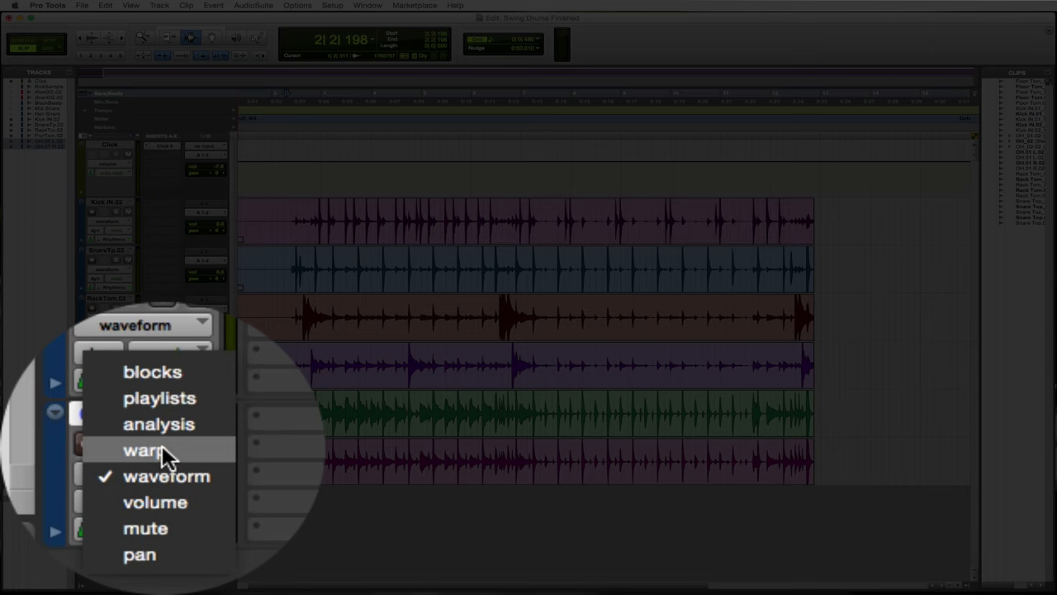
- Change the drum tracks' view from waveform to warp
left_click(145, 449)
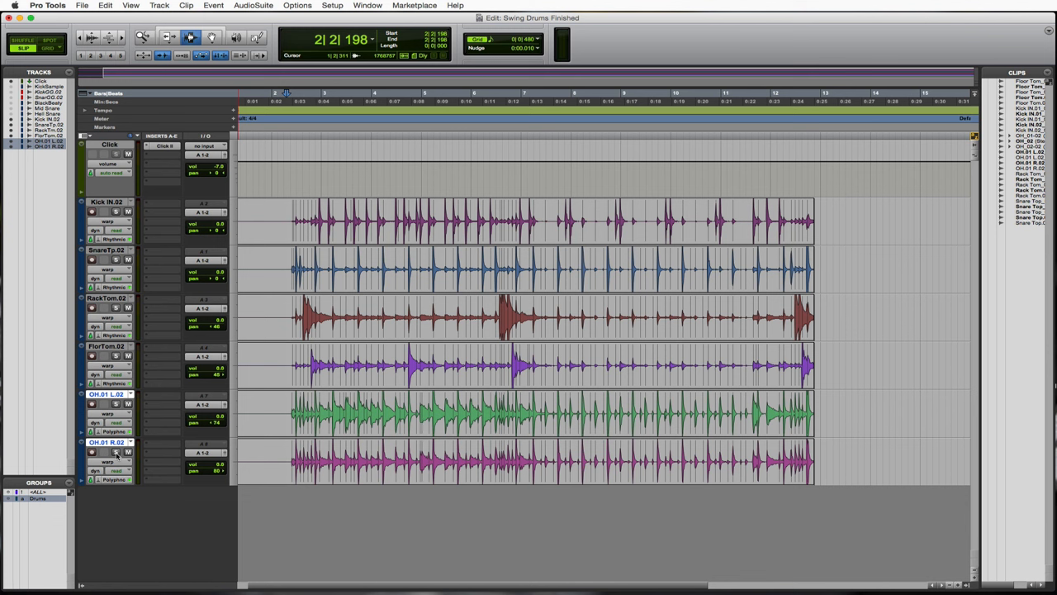
- Scroll to the opening drum hits and bring up the Event Operations quantize settings
scroll("right", 3)
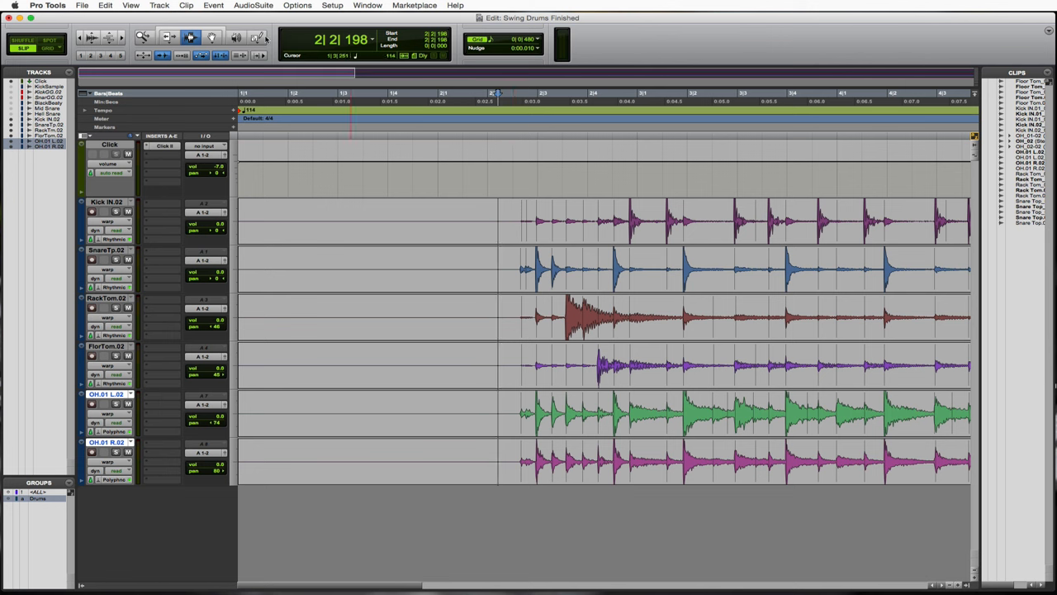
left_click(213, 7)
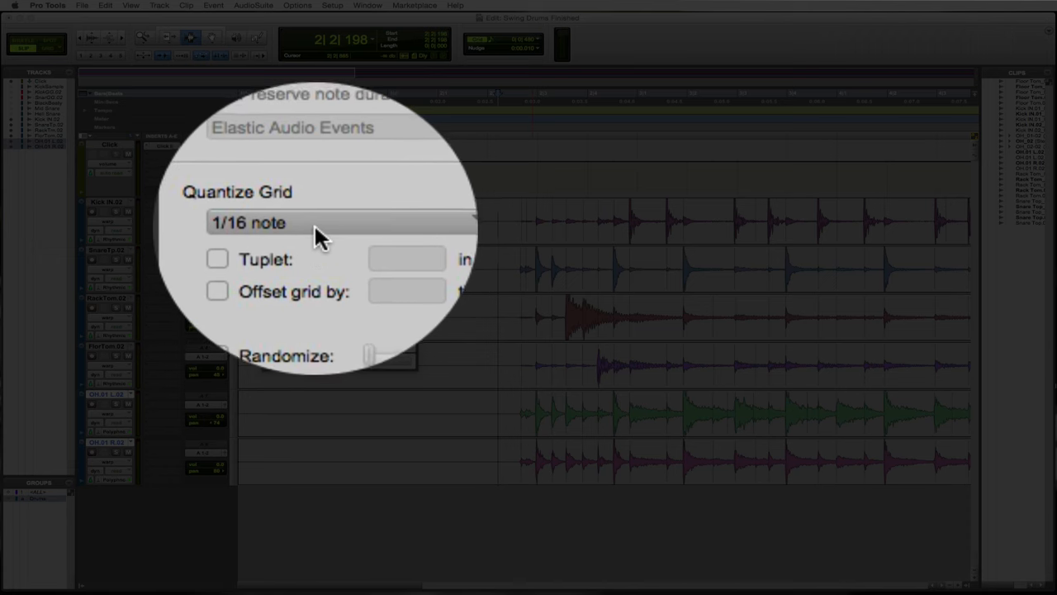
- Set the quantize grid to 1/8 note with triplet enabled
left_click(330, 223)
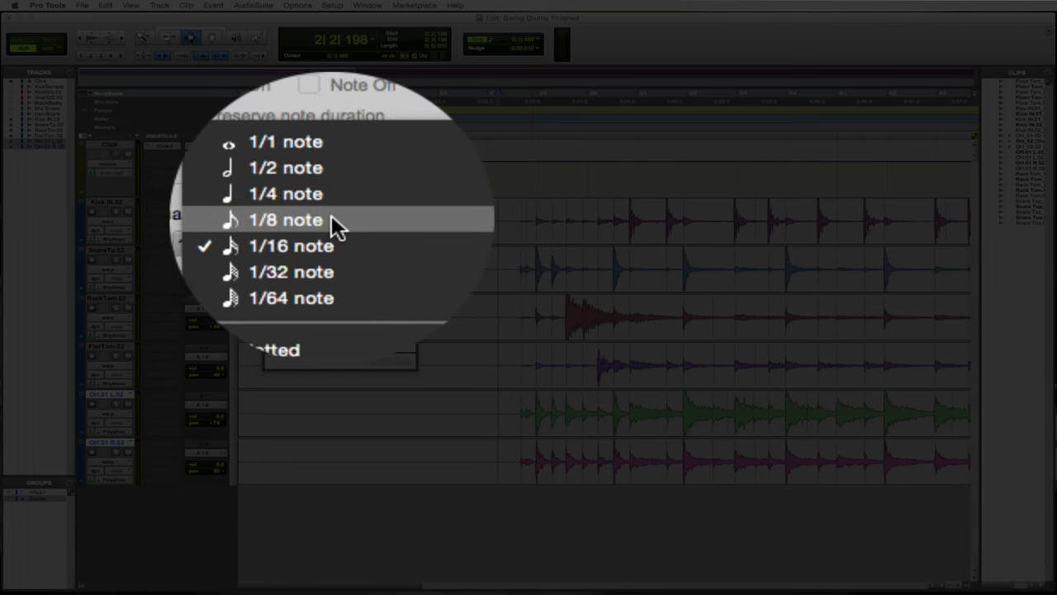
left_click(284, 218)
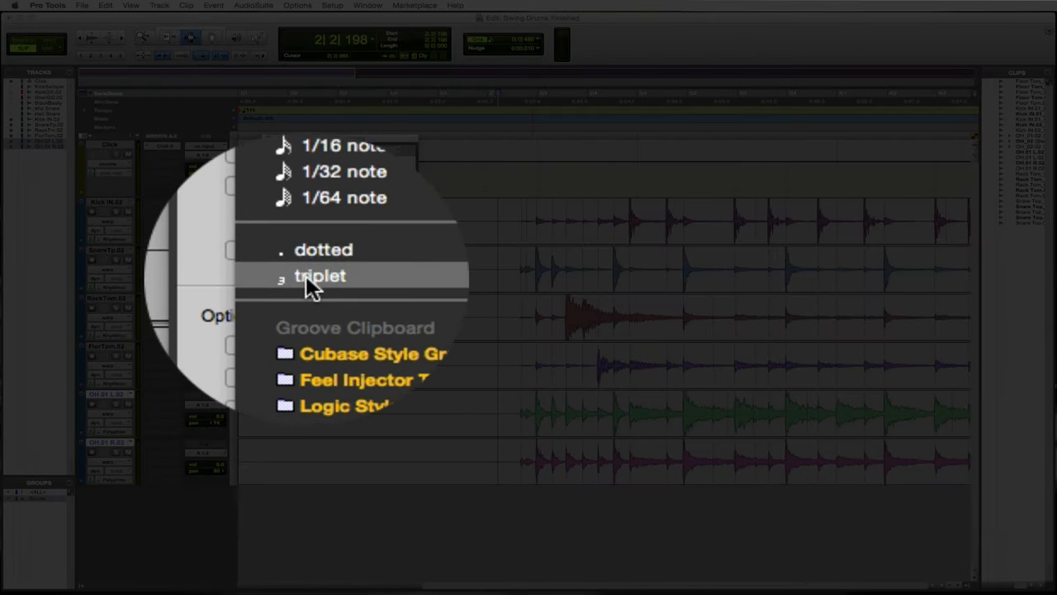
left_click(320, 274)
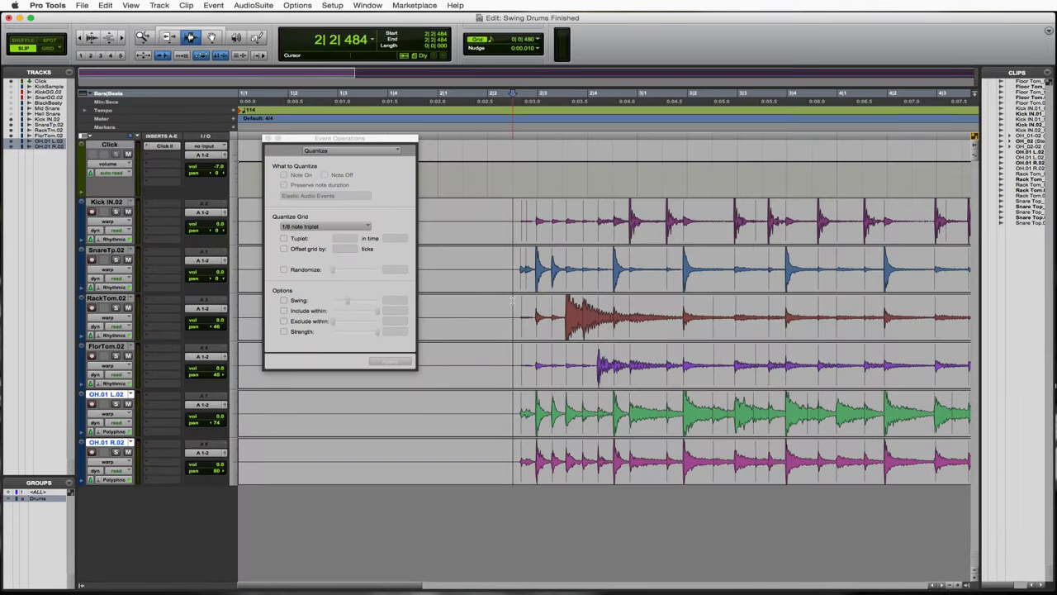
- Quantize the opening bars of all six drum tracks to the 1/8-note triplet grid
left_click_drag(512, 290, 648, 289)
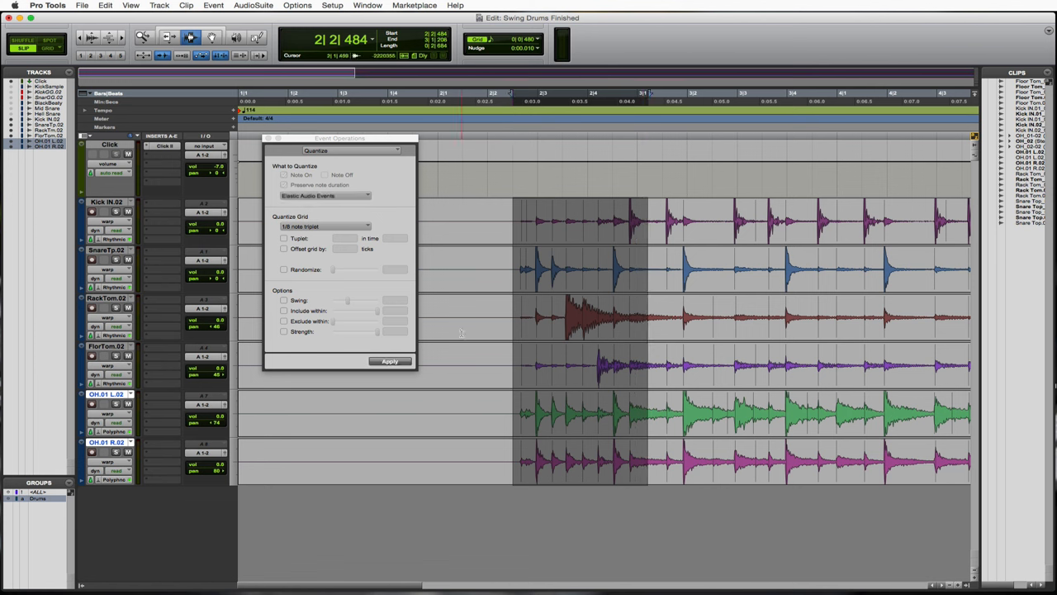
left_click(390, 362)
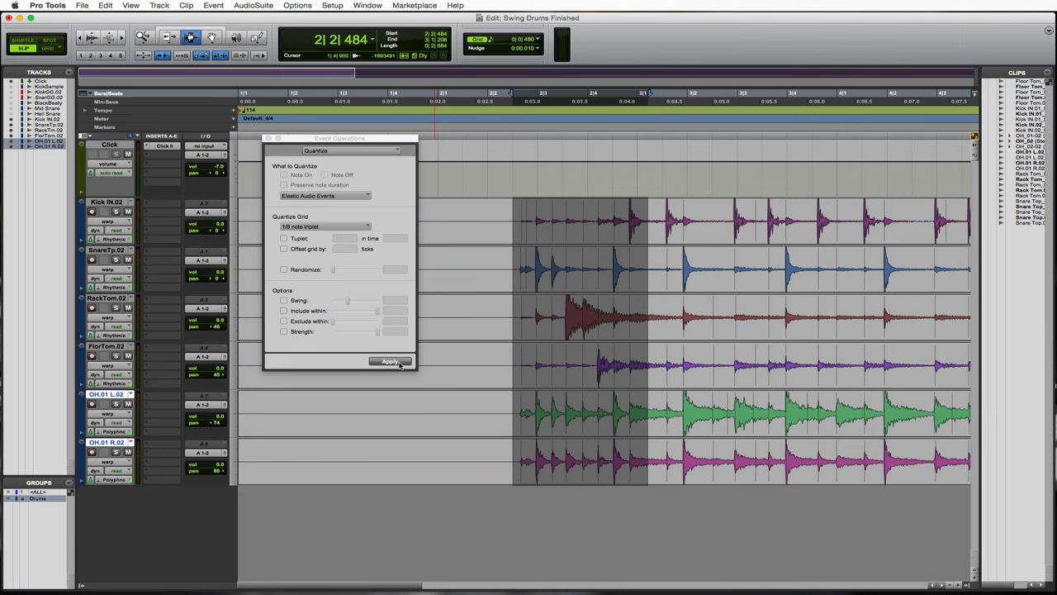
left_click(390, 360)
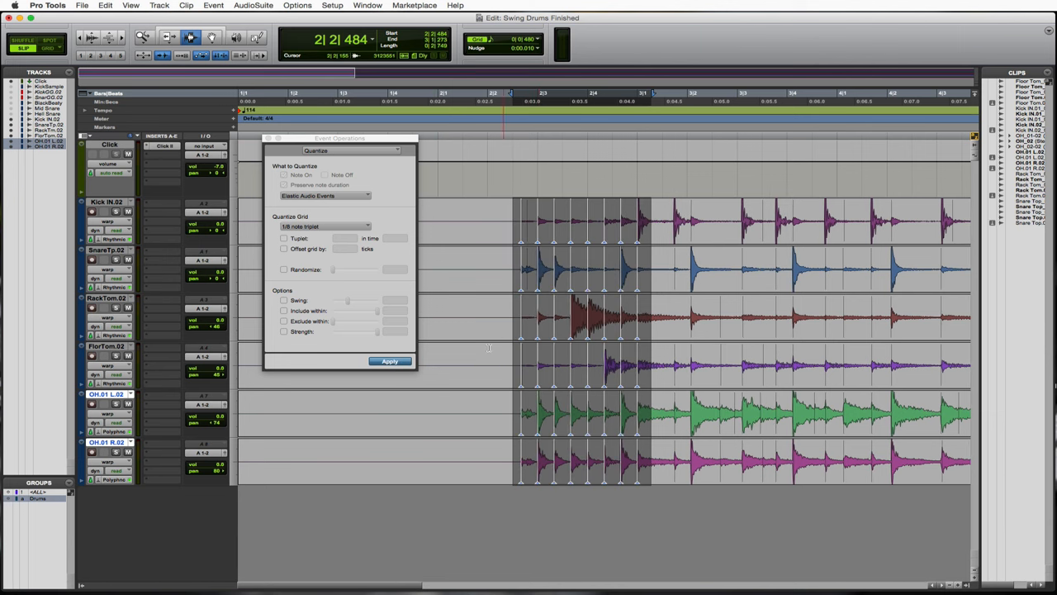
left_click(390, 360)
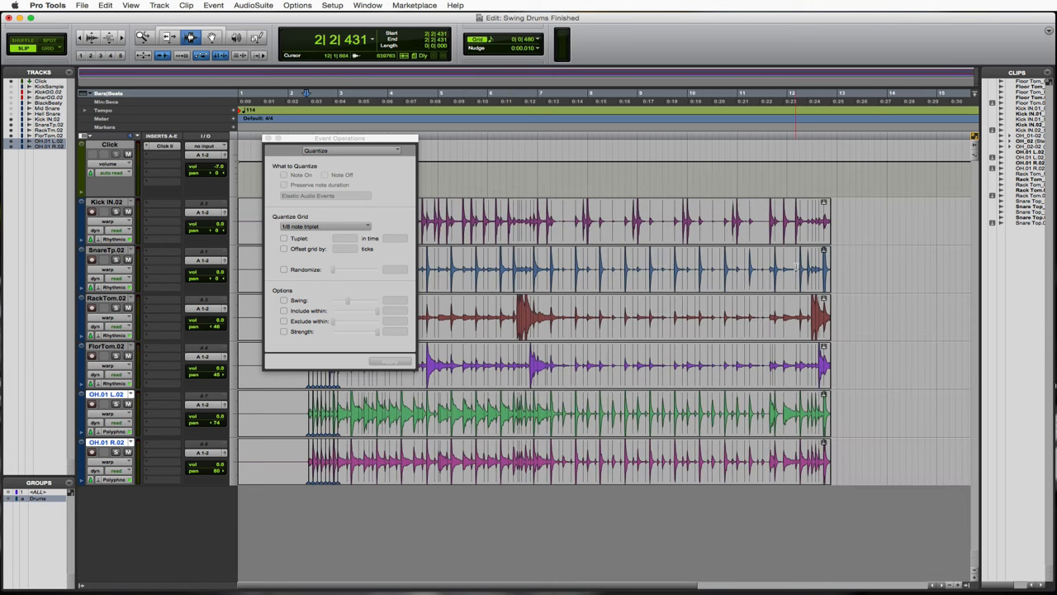
- Quantize a later drum passage to the same 1/8-note triplet grid
scroll("right", 3)
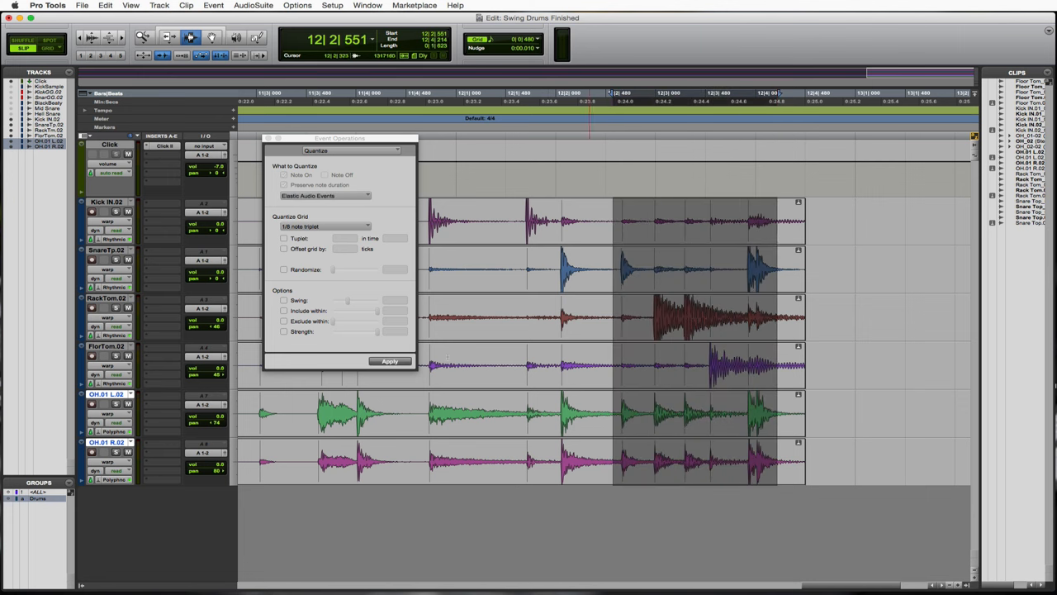
left_click(390, 361)
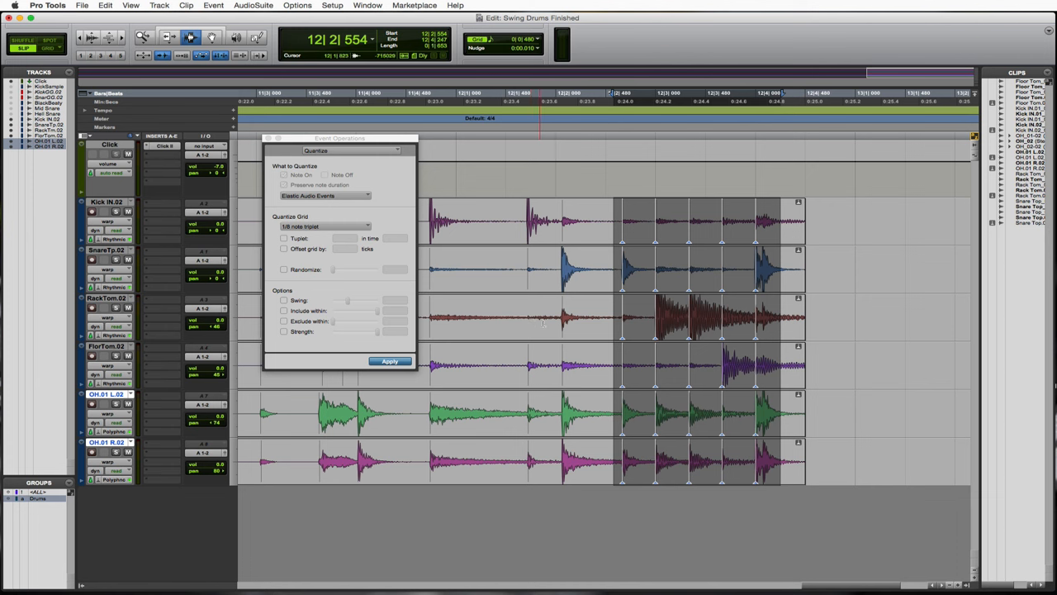
left_click(390, 361)
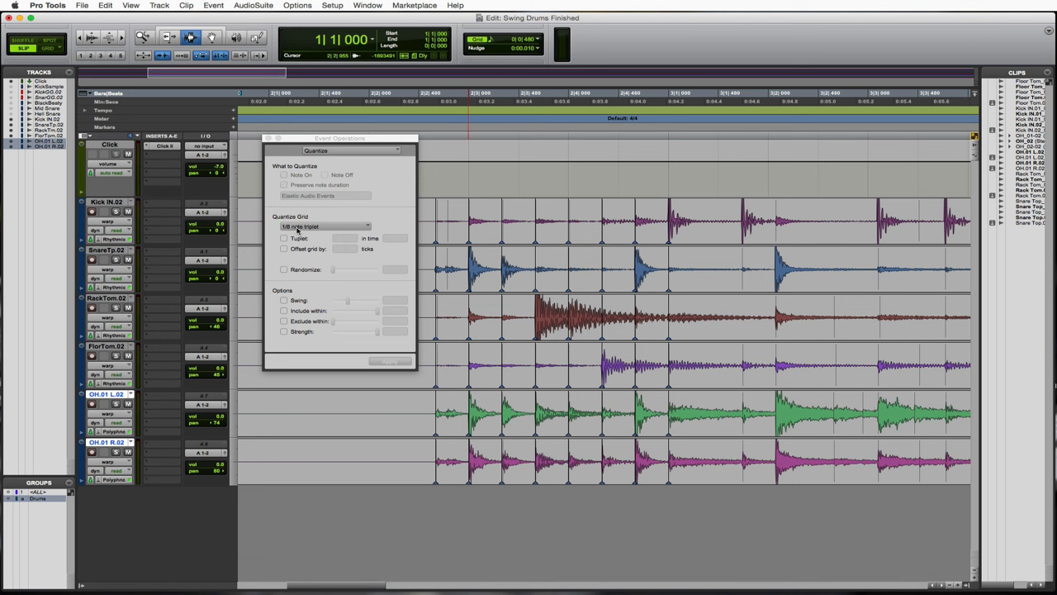
mouse_move(667, 247)
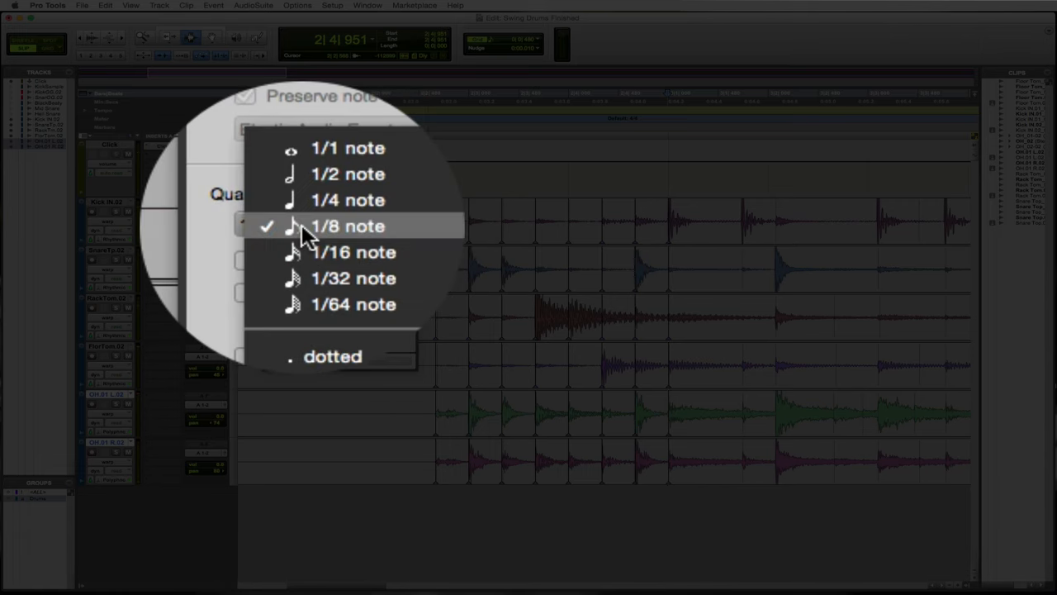
- Reopen the Quantize Grid menu to move off the triplet value
left_click(347, 225)
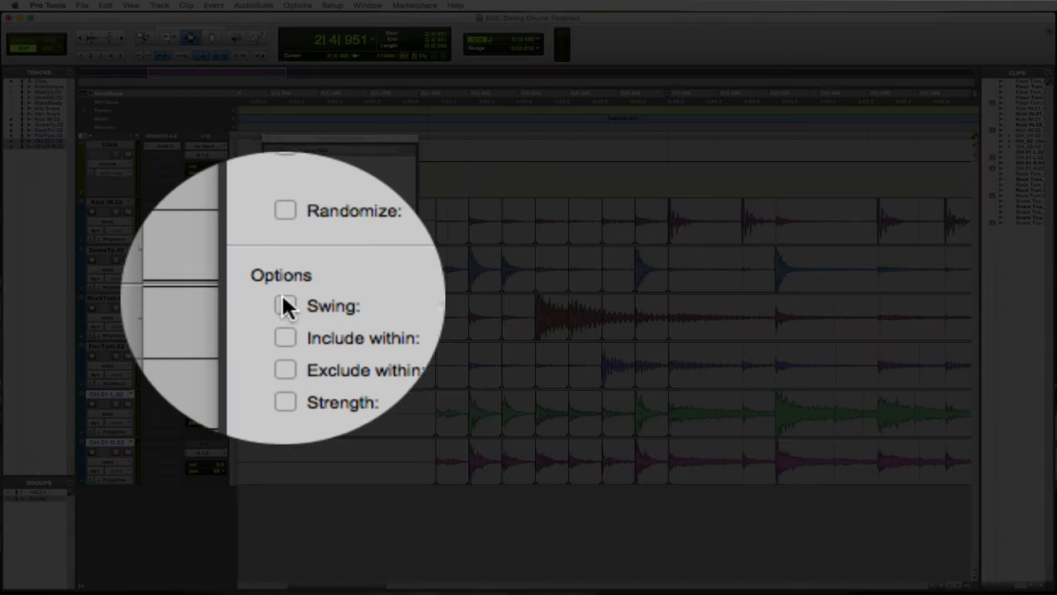
- Set the quantize grid to straight 1/8 notes and switch Swing on
left_click(284, 304)
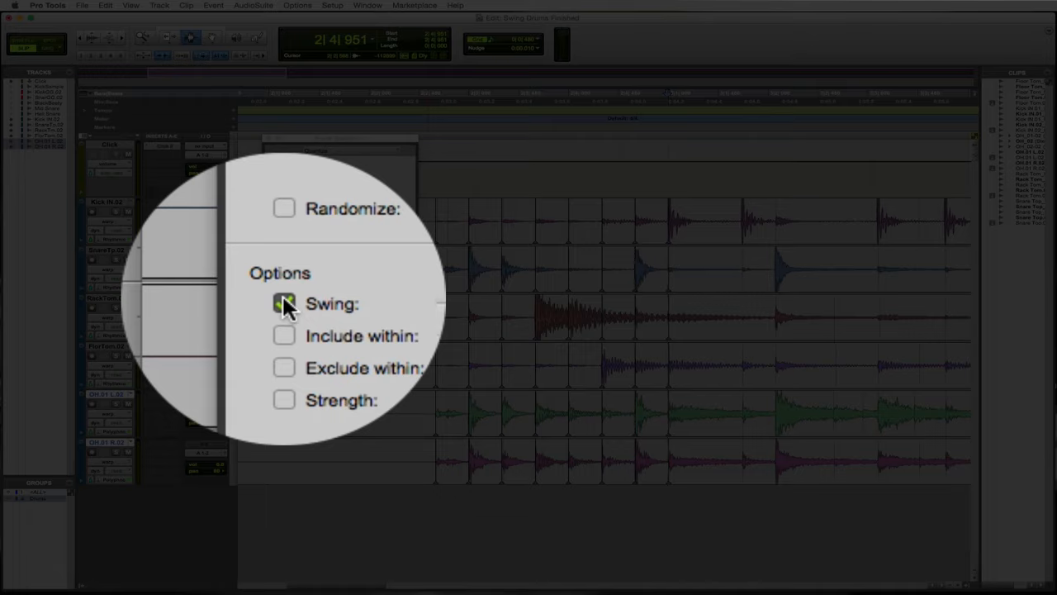
left_click(284, 301)
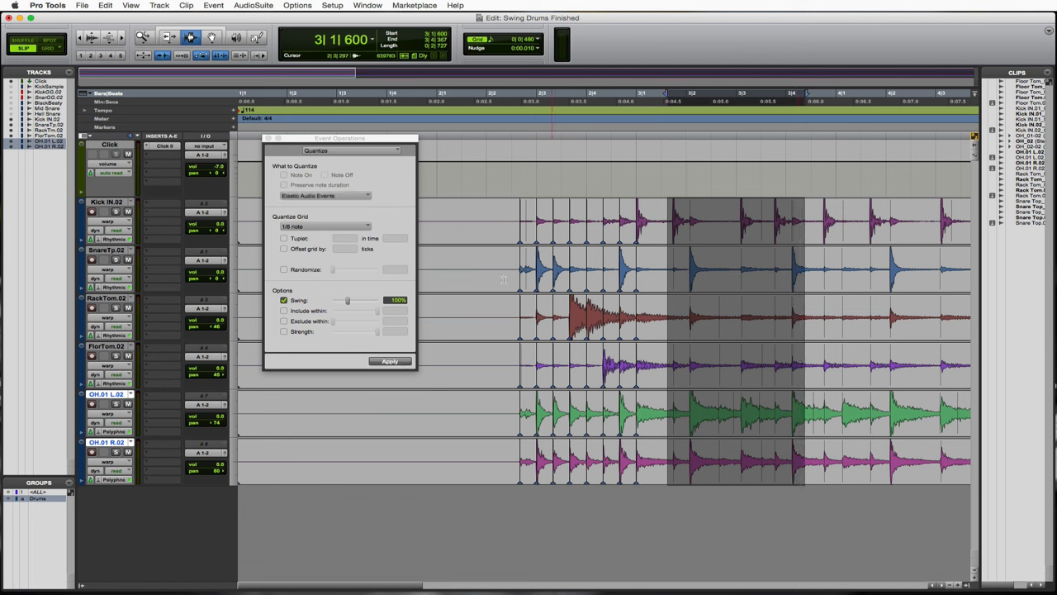
- Apply swung 1/8-note quantize to the marked passage and mark a shorter range next
left_click(389, 360)
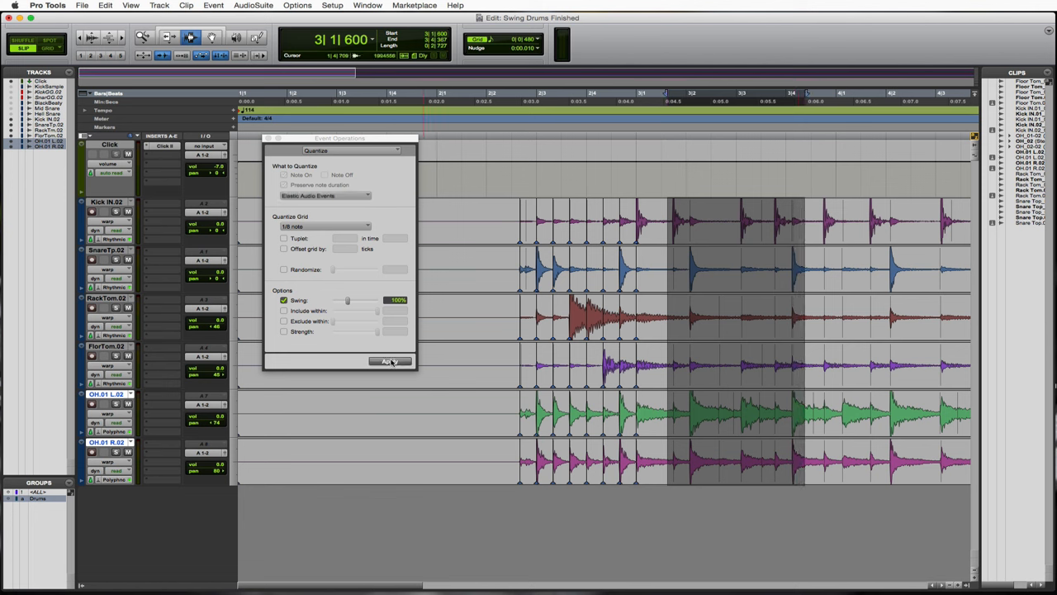
left_click(390, 360)
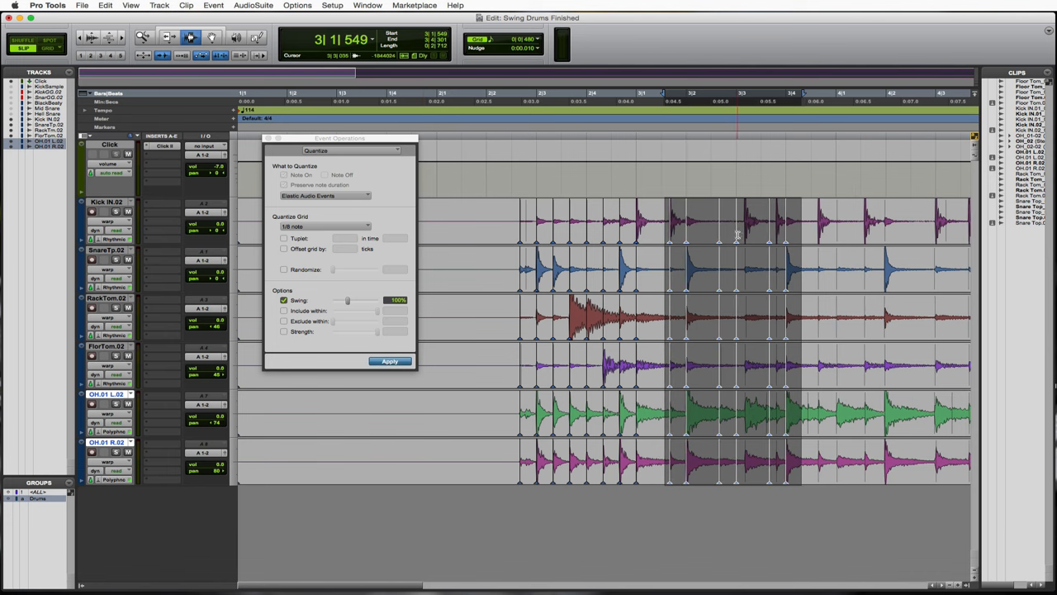
left_click(390, 360)
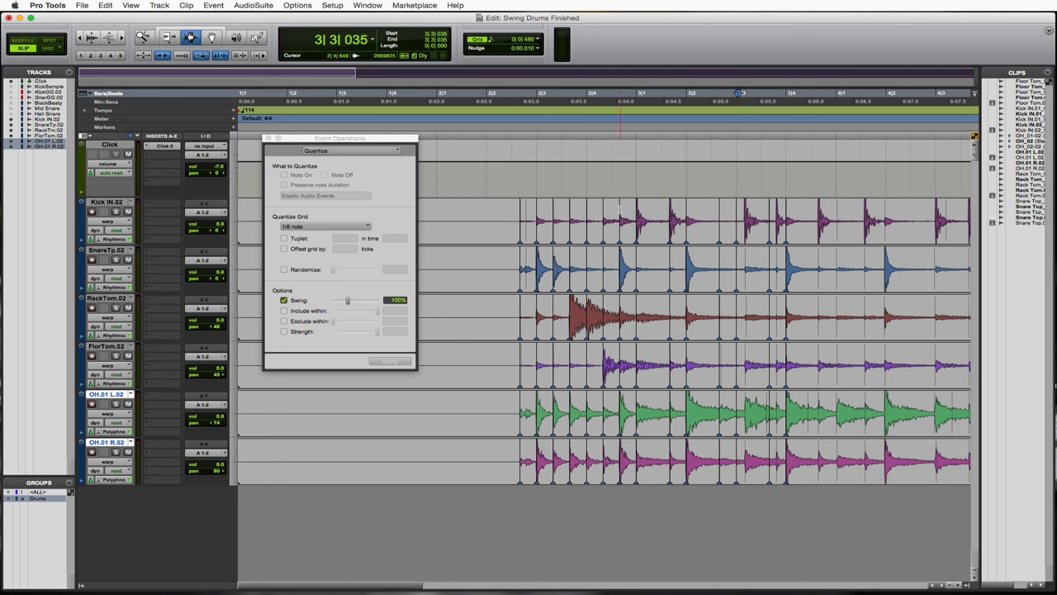
left_click(624, 96)
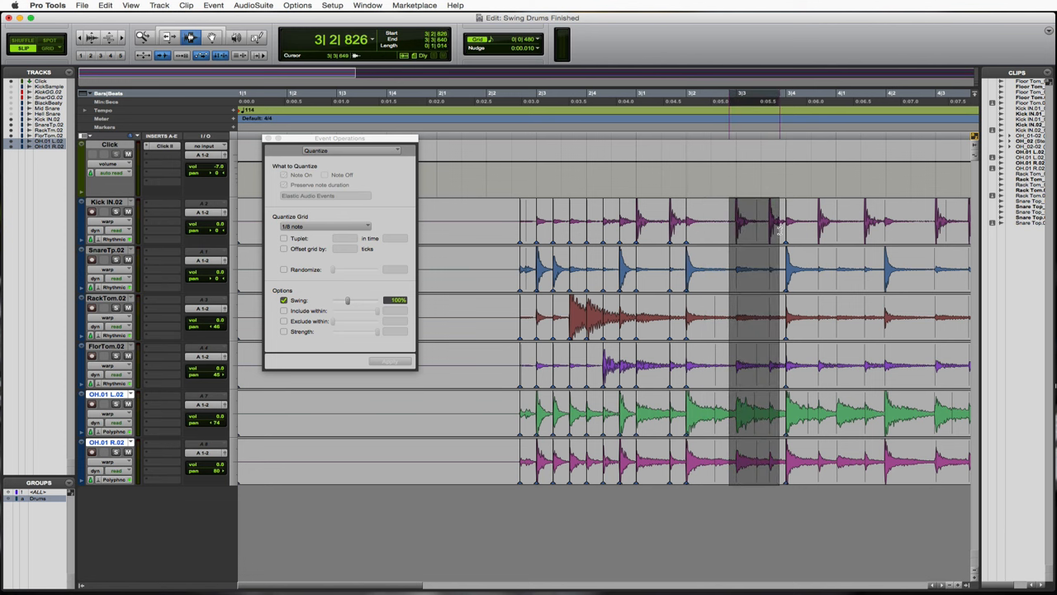
- Swing-quantize the short drum range and mark an even narrower slice
left_click(324, 195)
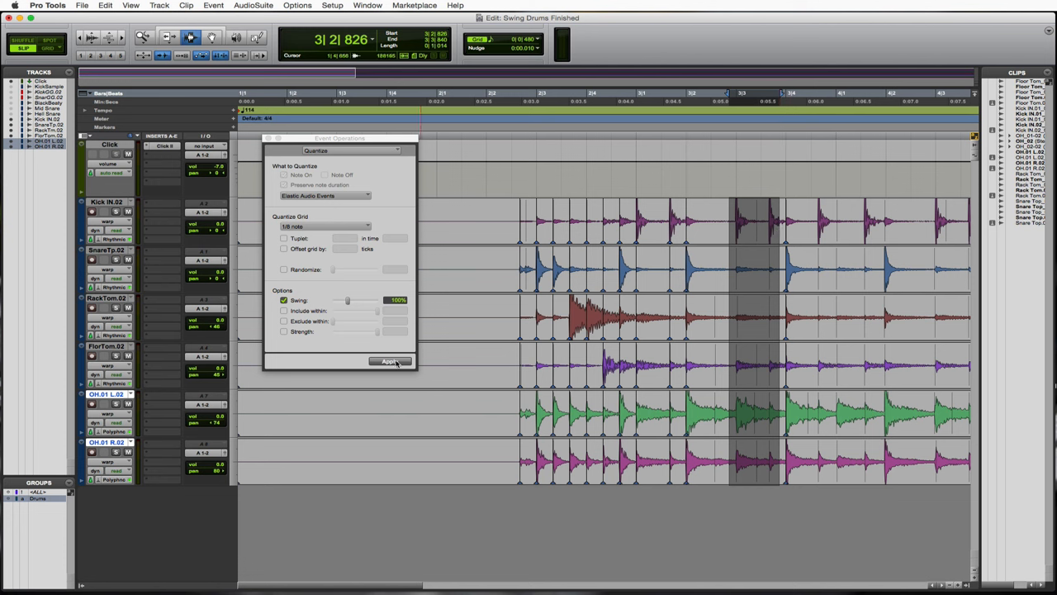
left_click(390, 362)
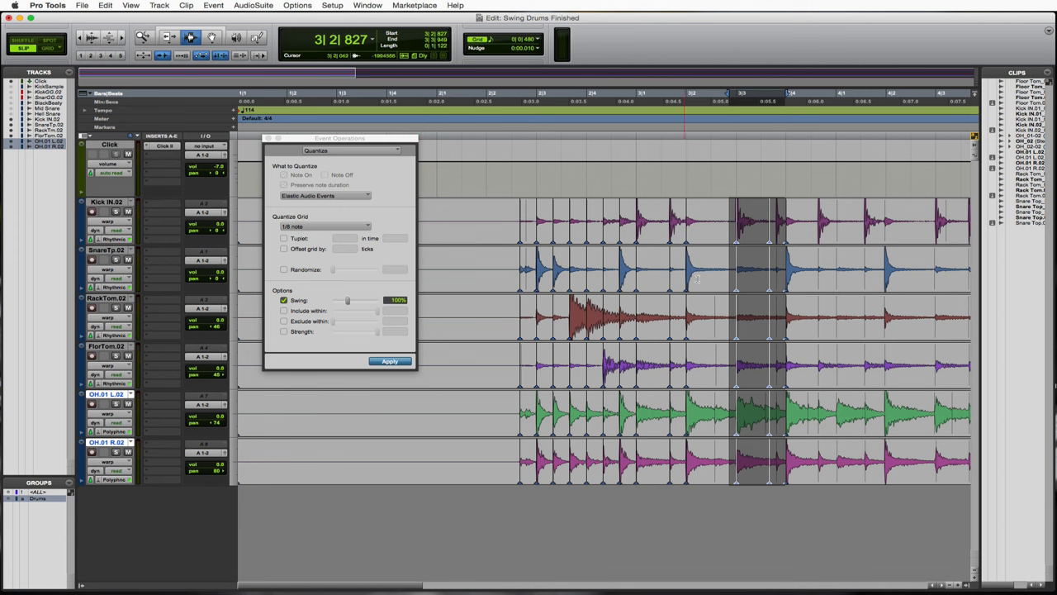
left_click(390, 360)
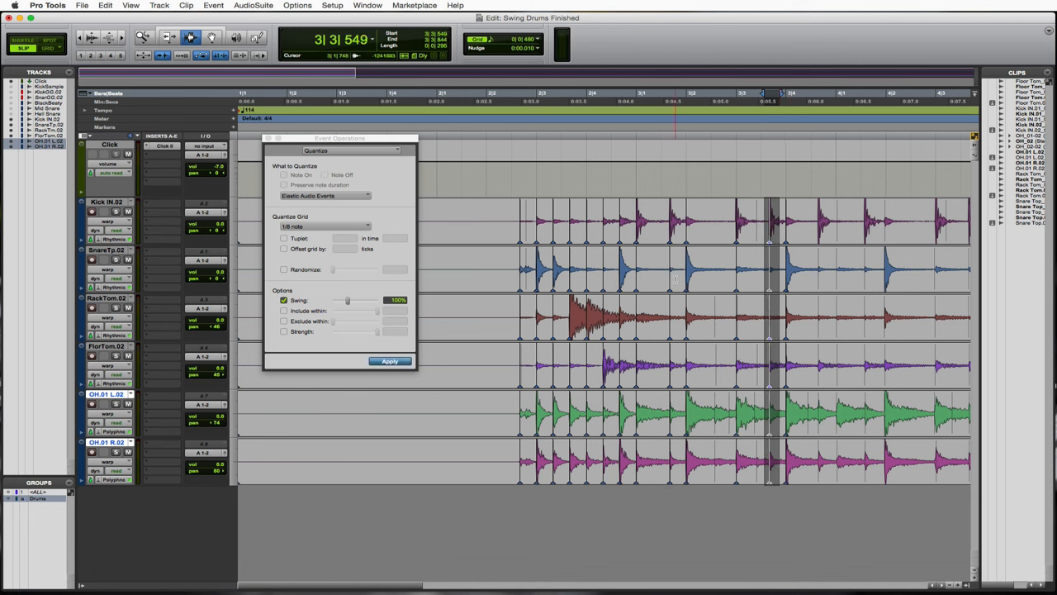
- Apply swung 1/8-note quantize to the next drum passage and then to the later bars
left_click(390, 361)
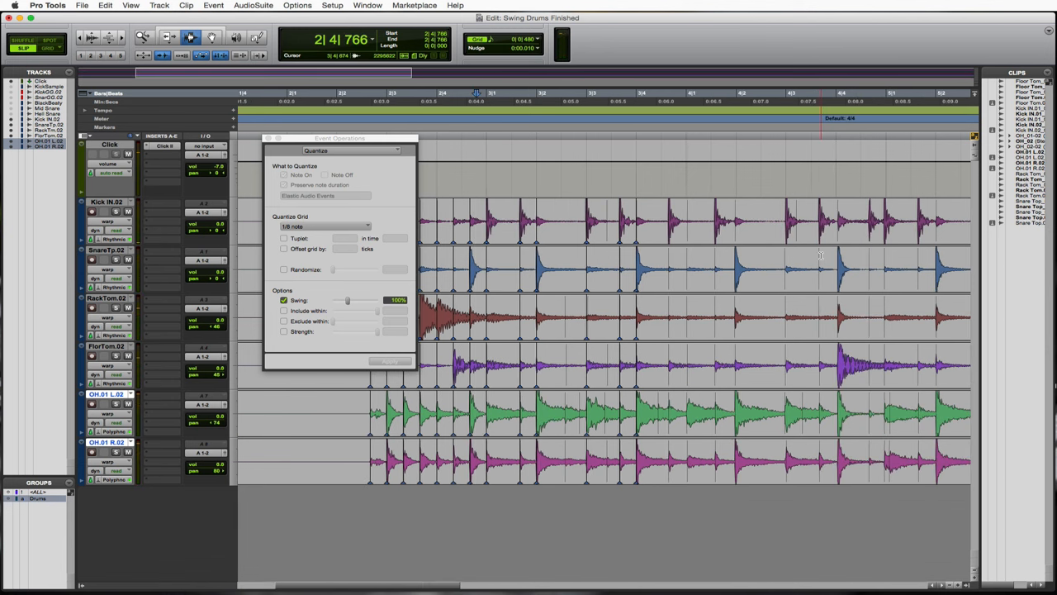
left_click(664, 93)
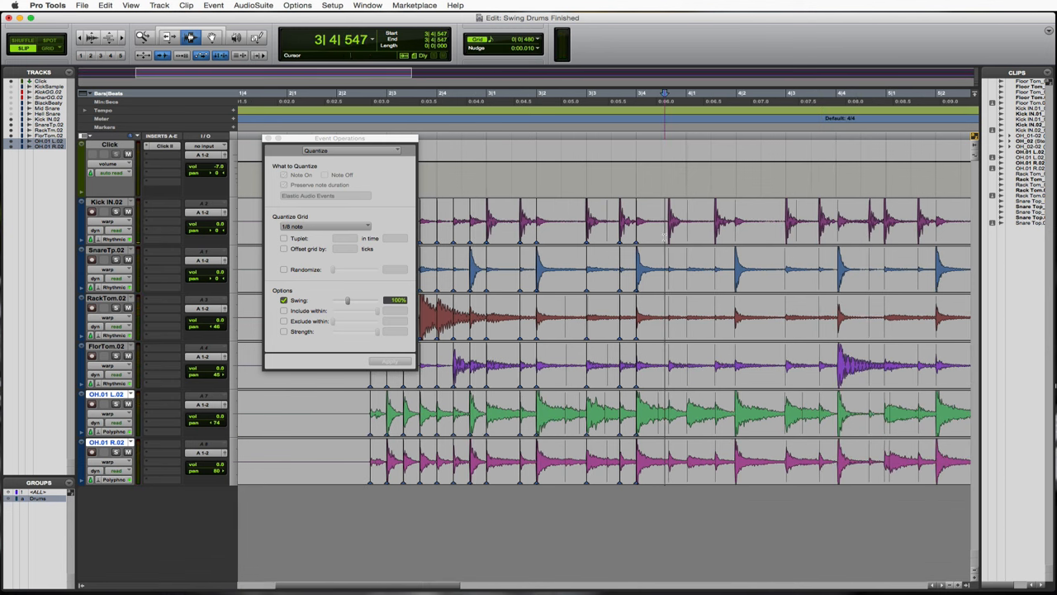
left_click(390, 360)
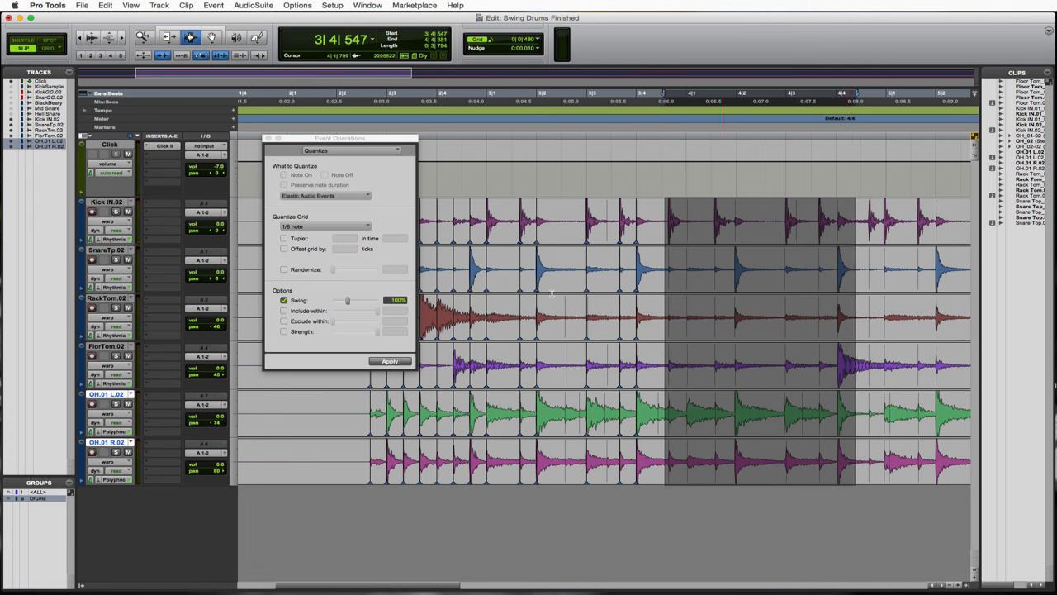
left_click(390, 360)
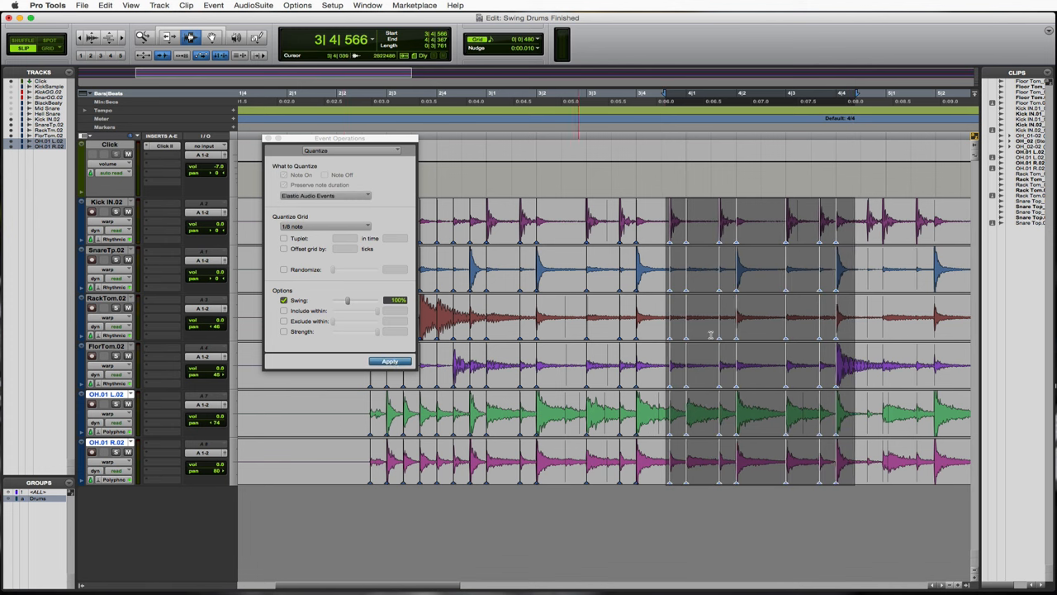
left_click(390, 360)
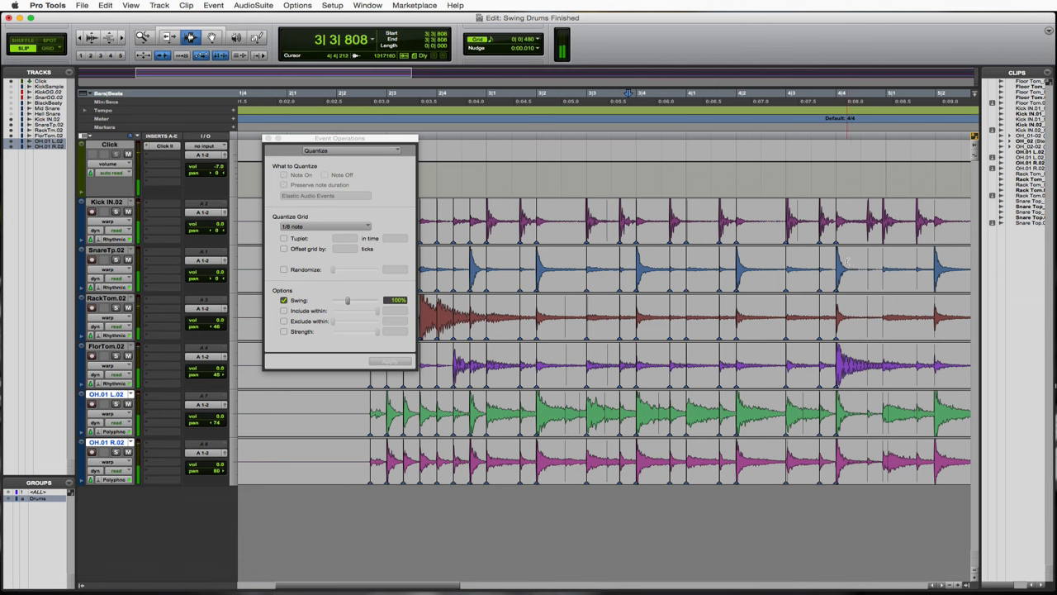
scroll("right", 3)
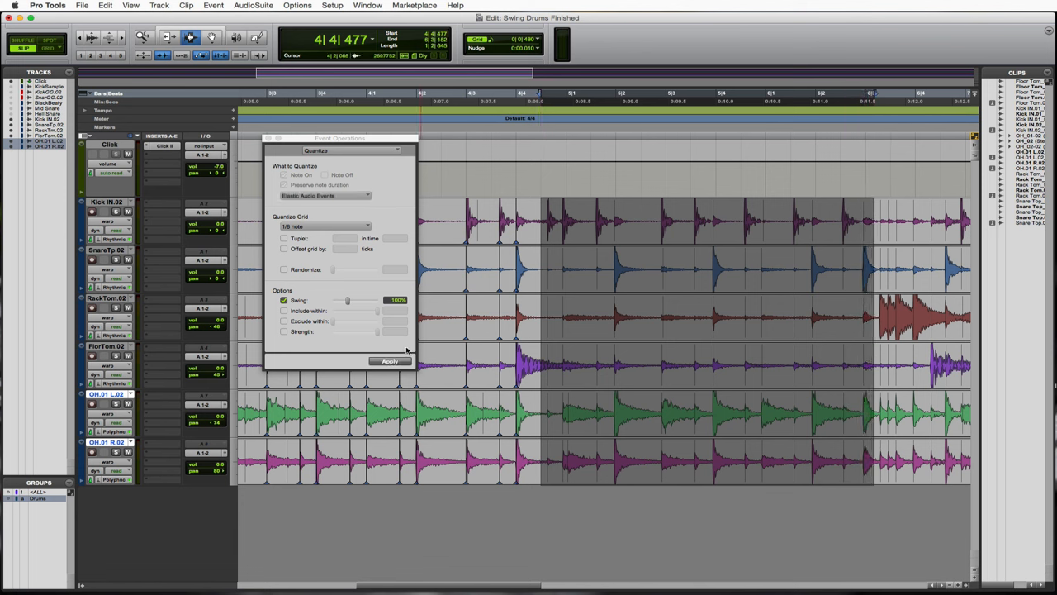
left_click(390, 361)
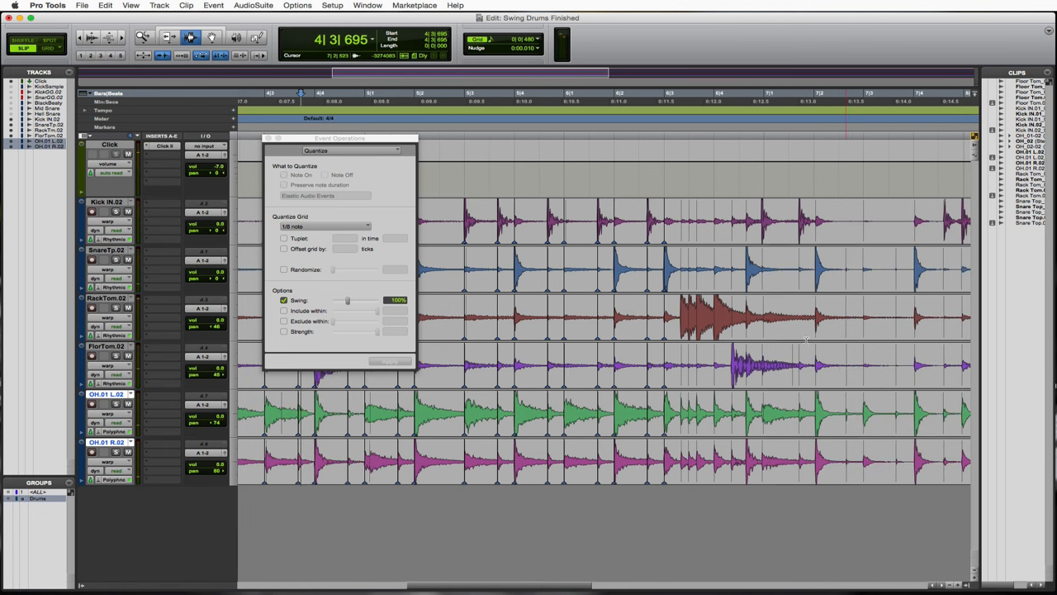
- Mark the bar-6 fill and set the quantize grid to 1/8-note triplets with Swing off
left_click(677, 317)
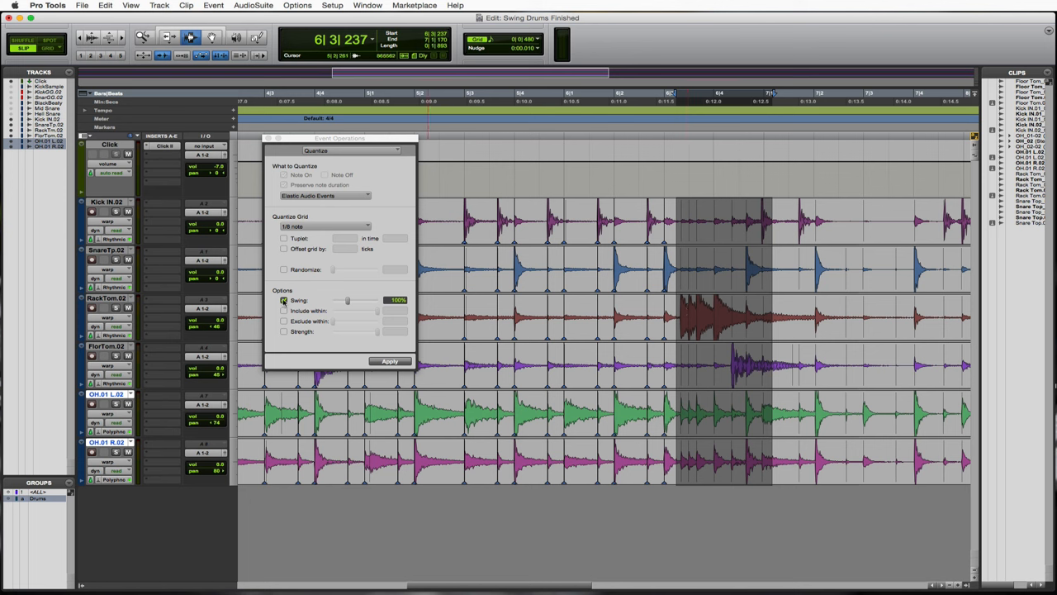
left_click(284, 301)
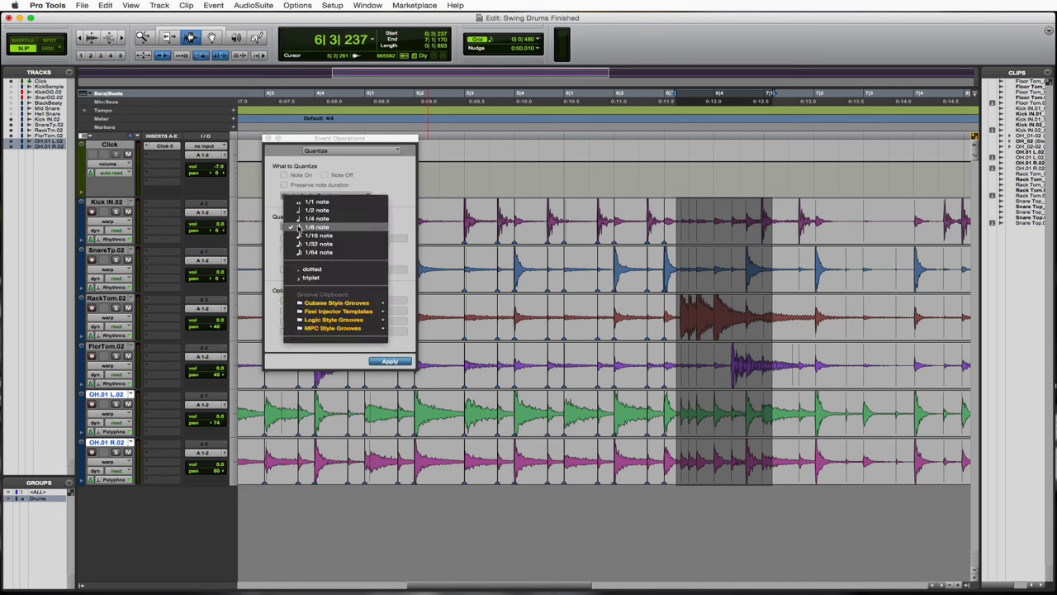
left_click(310, 277)
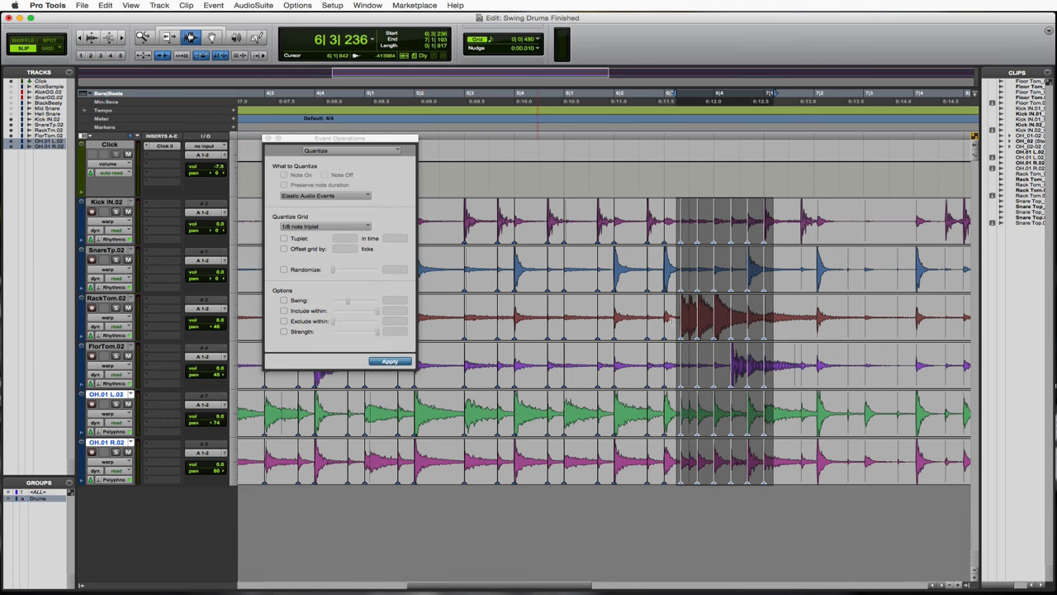
- Triplet-quantize the bar-6 fill, then set the Edit window grid to 1/8-note triplets
left_click(390, 360)
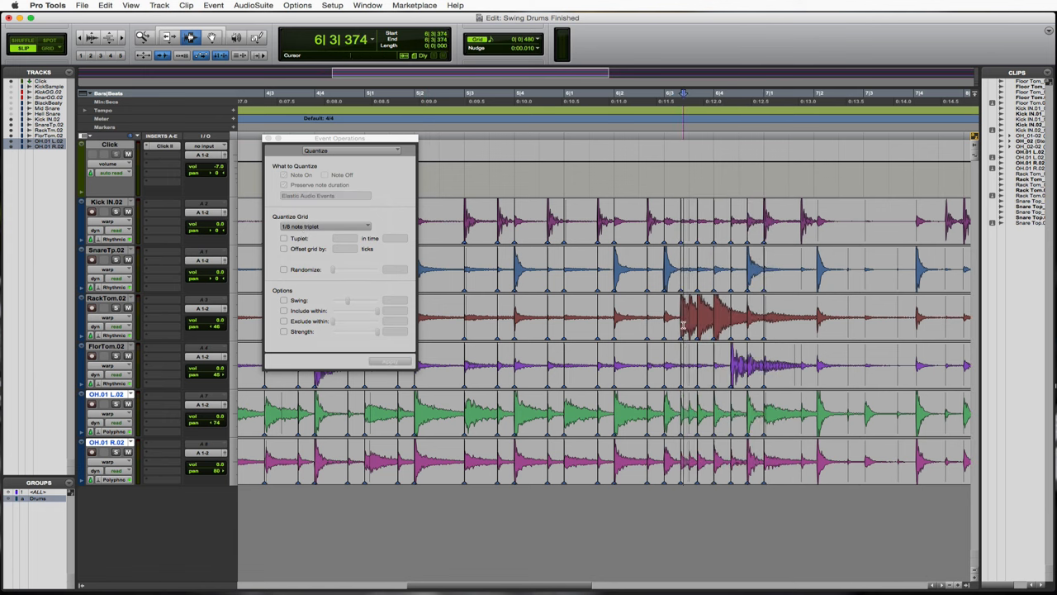
left_click(687, 317)
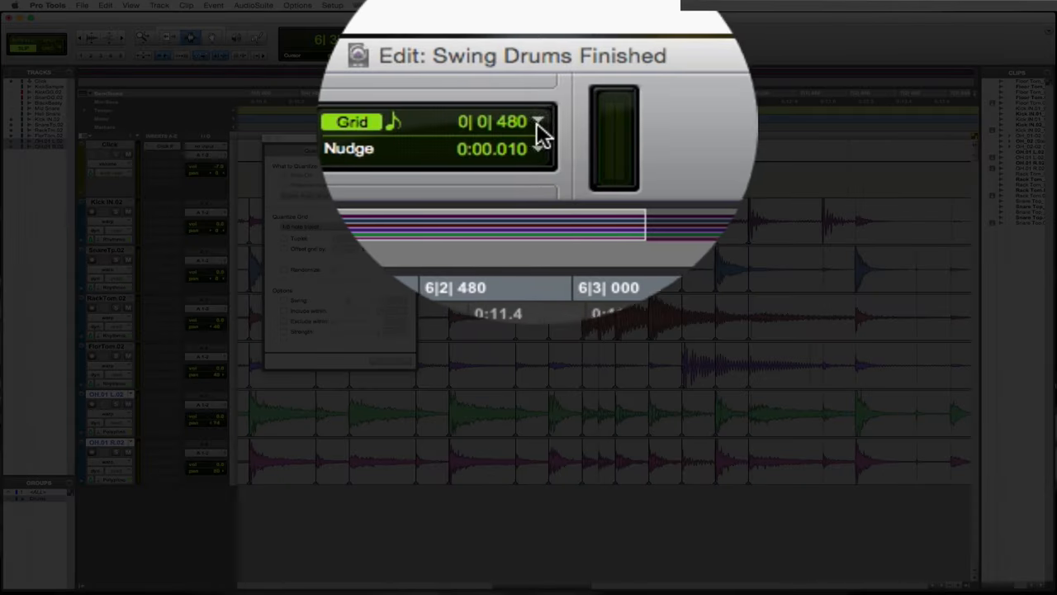
left_click(539, 122)
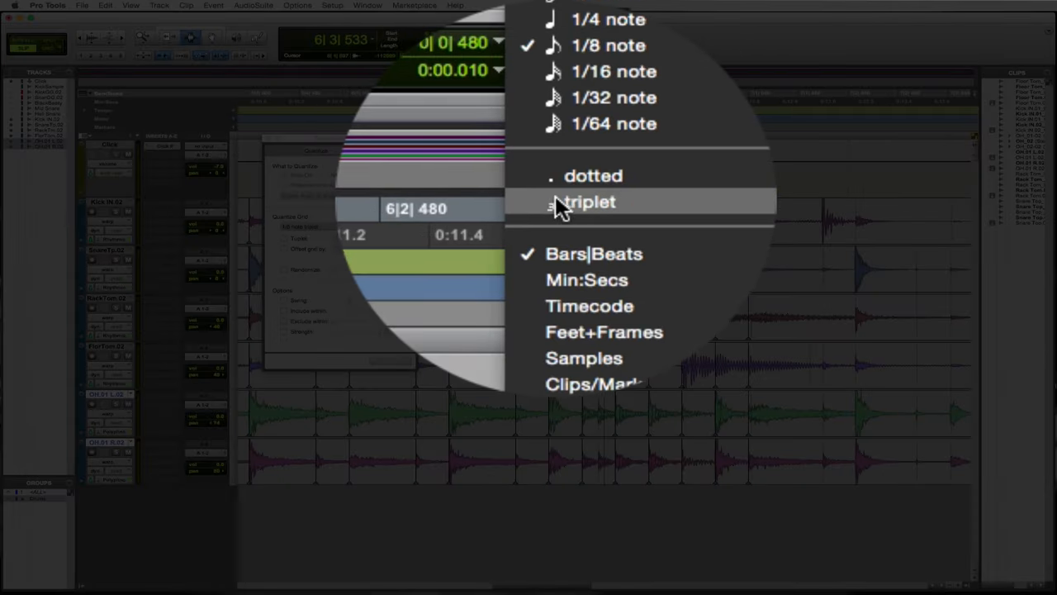
left_click(588, 201)
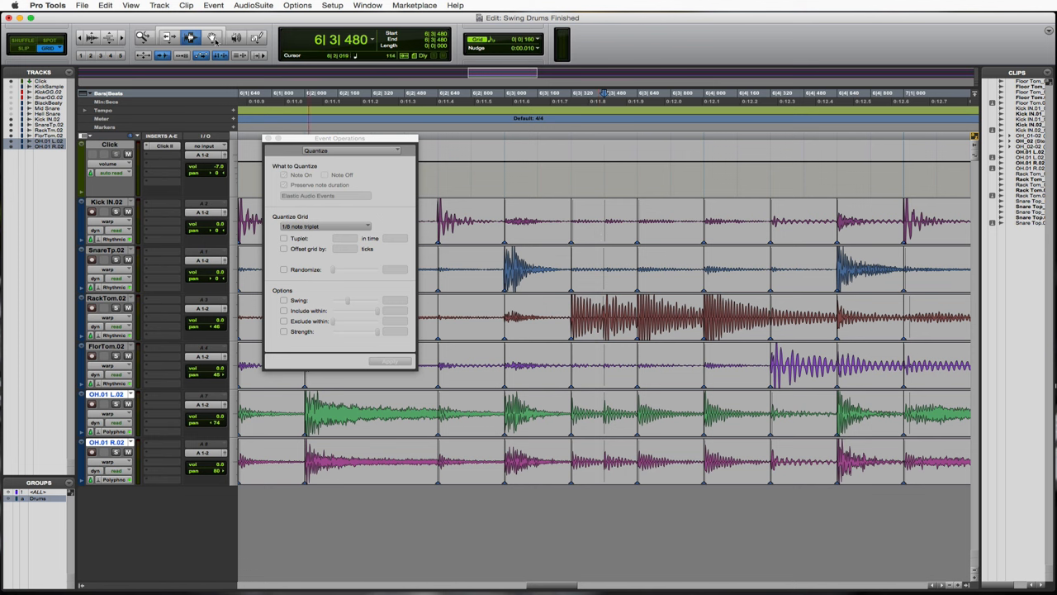
left_click(618, 277)
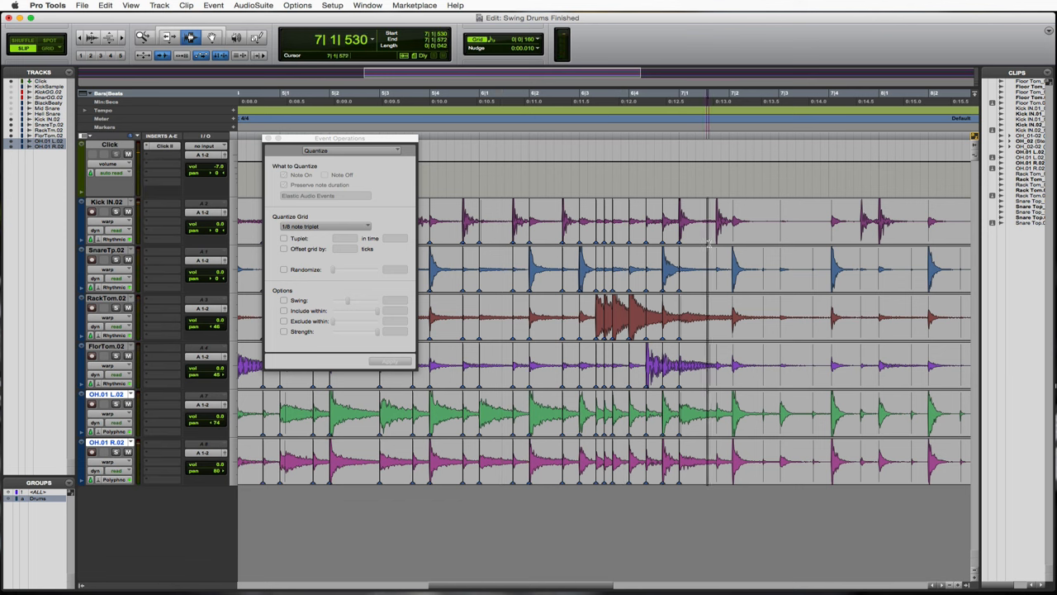
- Quantize the bars after the fill to straight 1/8 notes with Swing back on
scroll("right", 3)
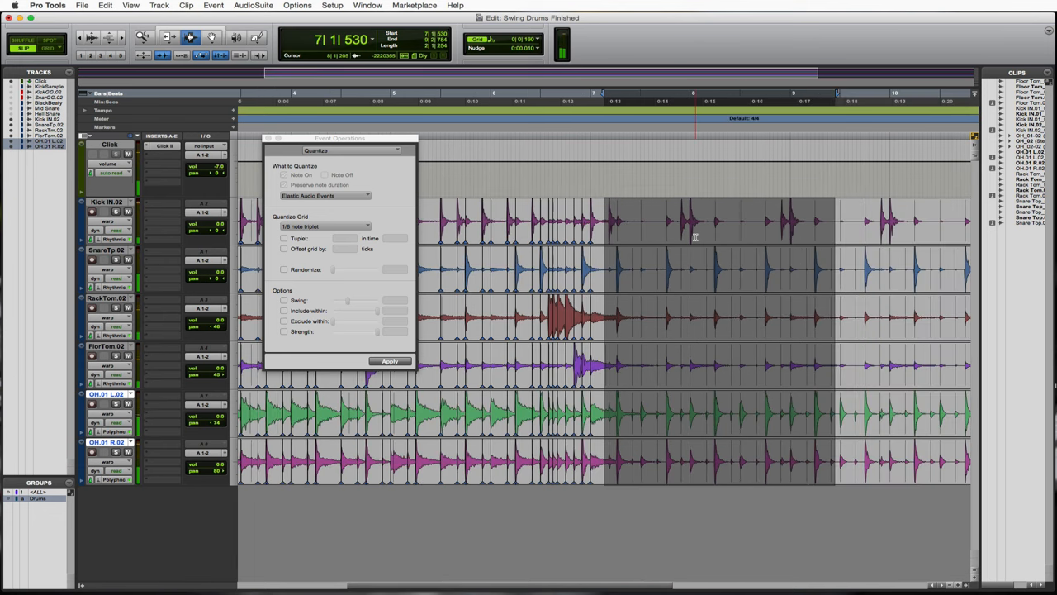
left_click(322, 226)
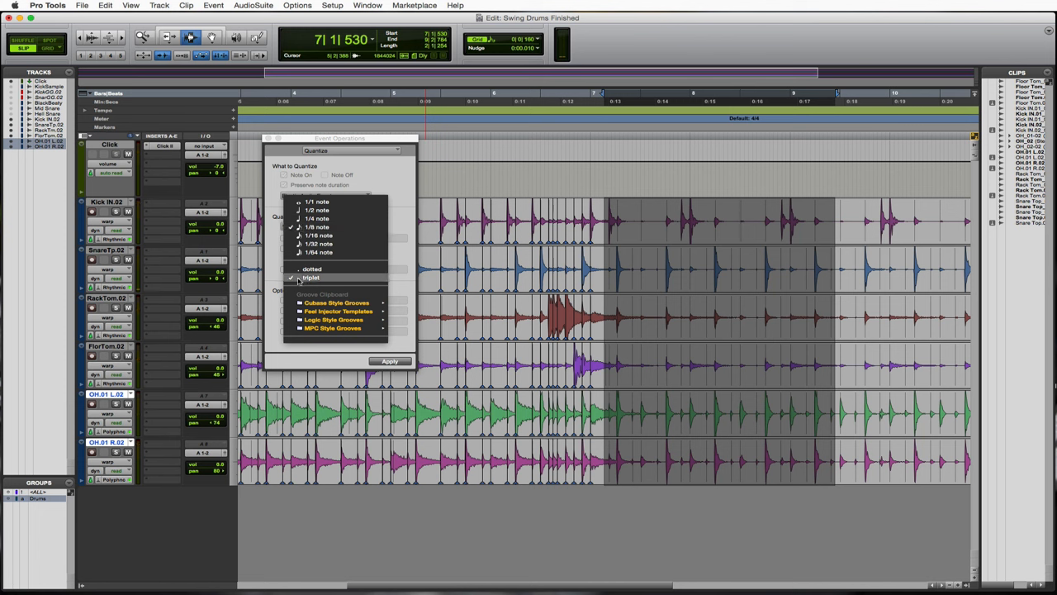
left_click(315, 227)
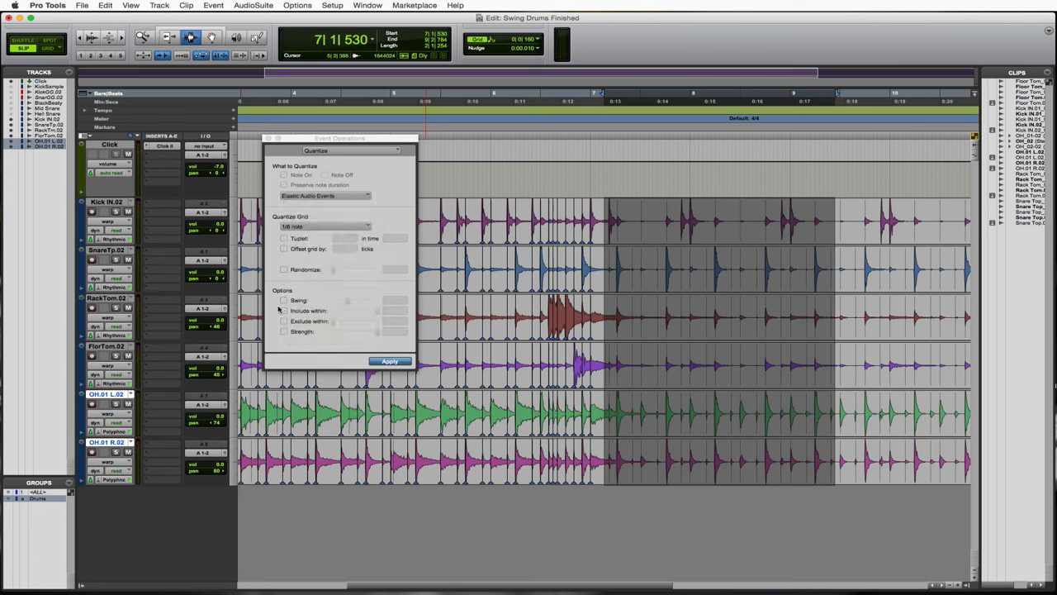
left_click(284, 300)
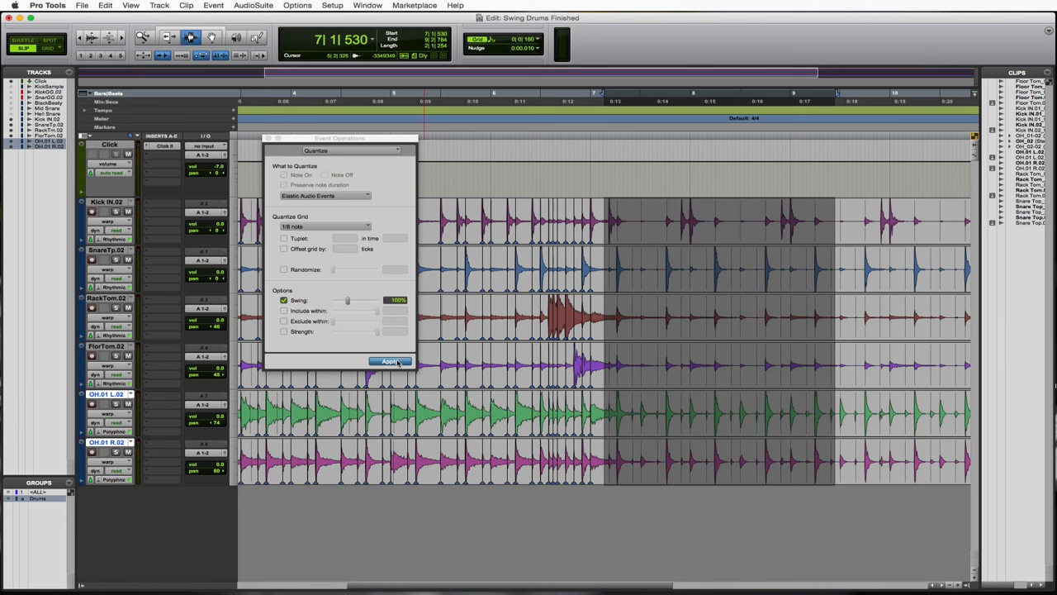
left_click(389, 360)
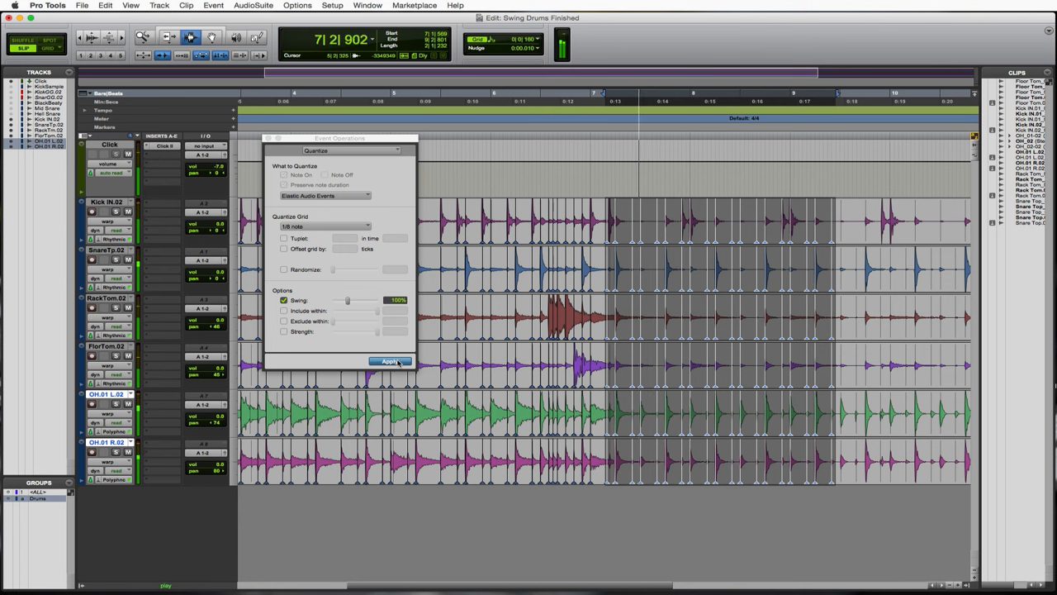
left_click(390, 362)
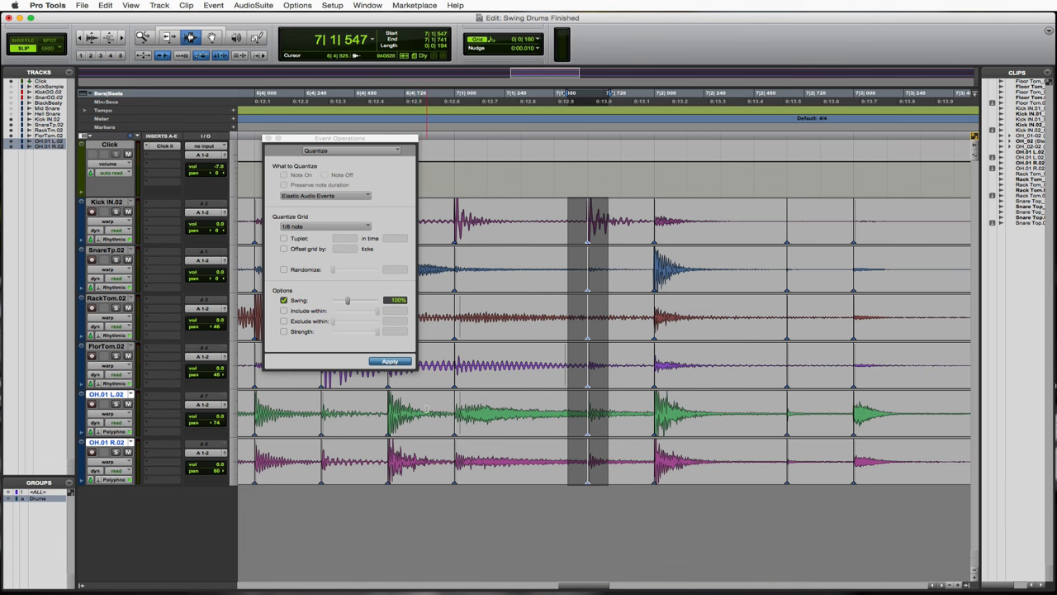
- Apply swung 1/8 quantize to the single drum hit just after bar 7
left_click(390, 361)
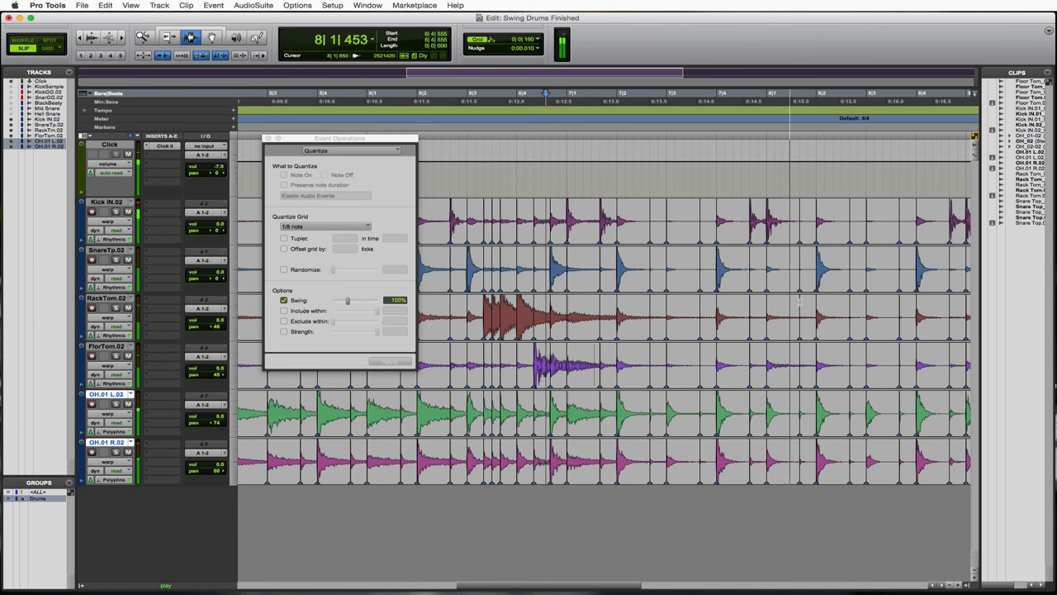
- Apply swung 1/8 quantize to the drum hits across bars 9 and 10
scroll("right", 3)
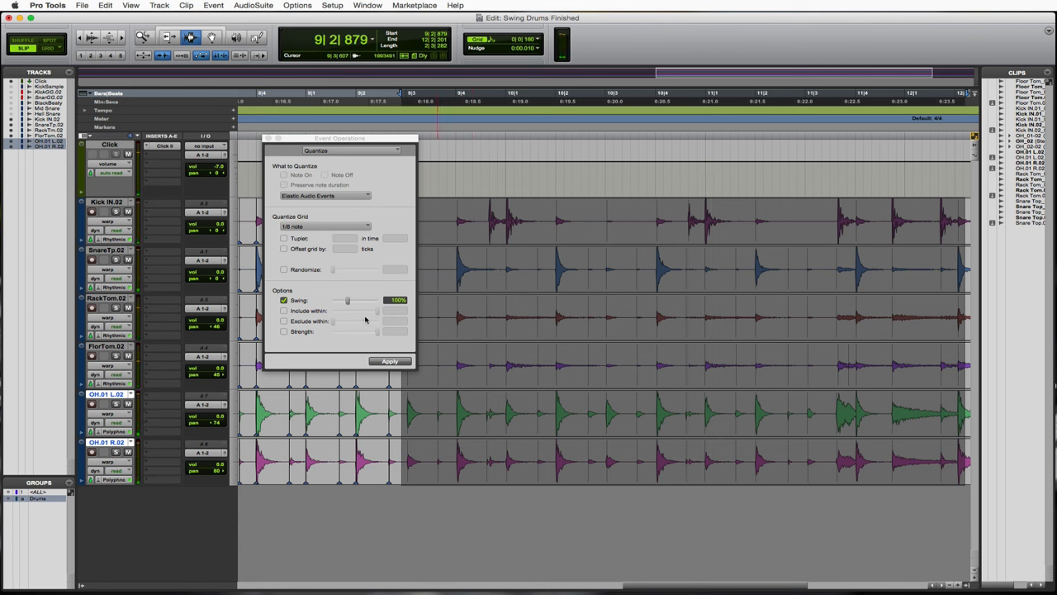
left_click(390, 362)
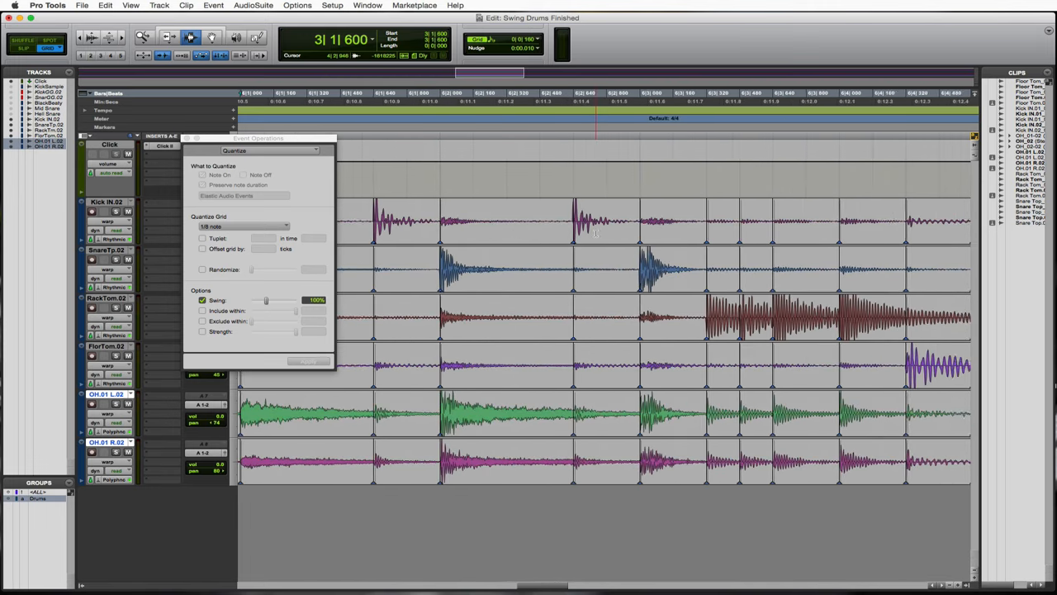
- Manually drag a bass drum hit's warp marker onto the grid around bar 11
scroll("right", 3)
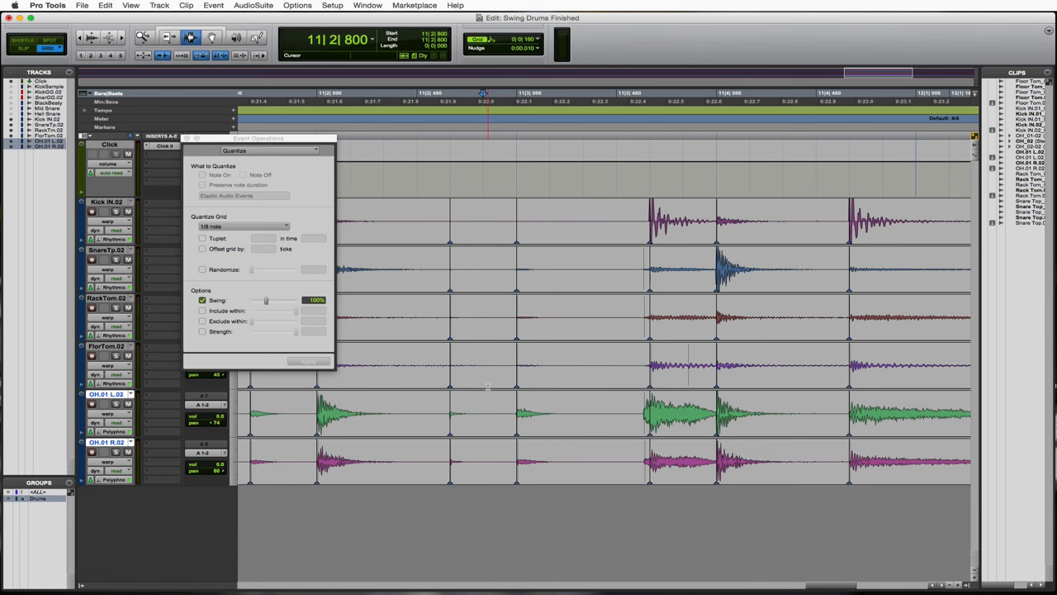
left_click(659, 380)
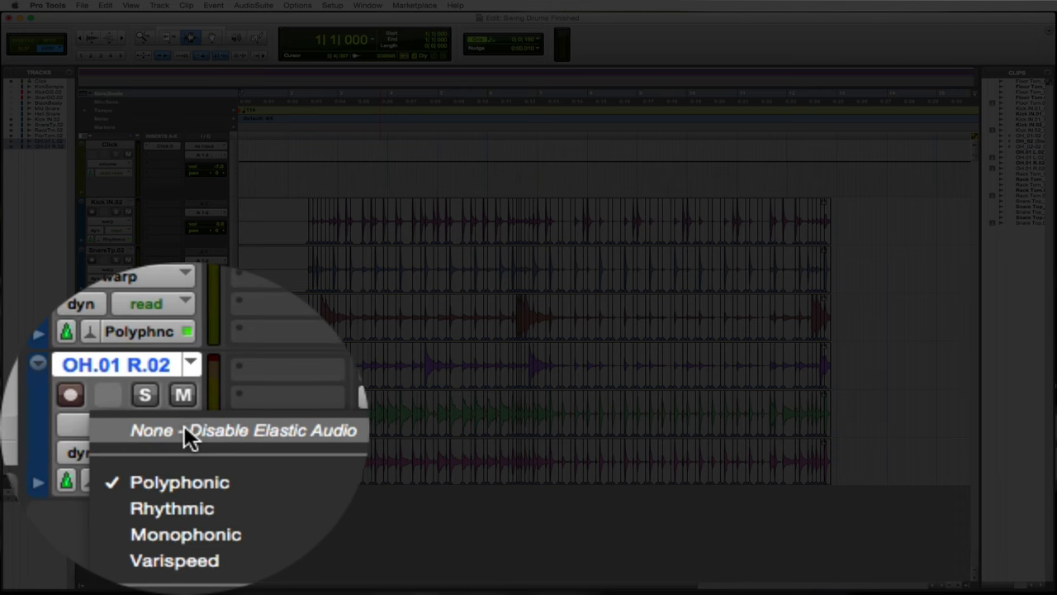
- Choose None – Disable Elastic Audio on the drum track, raising the commit-or-revert warning
left_click(244, 430)
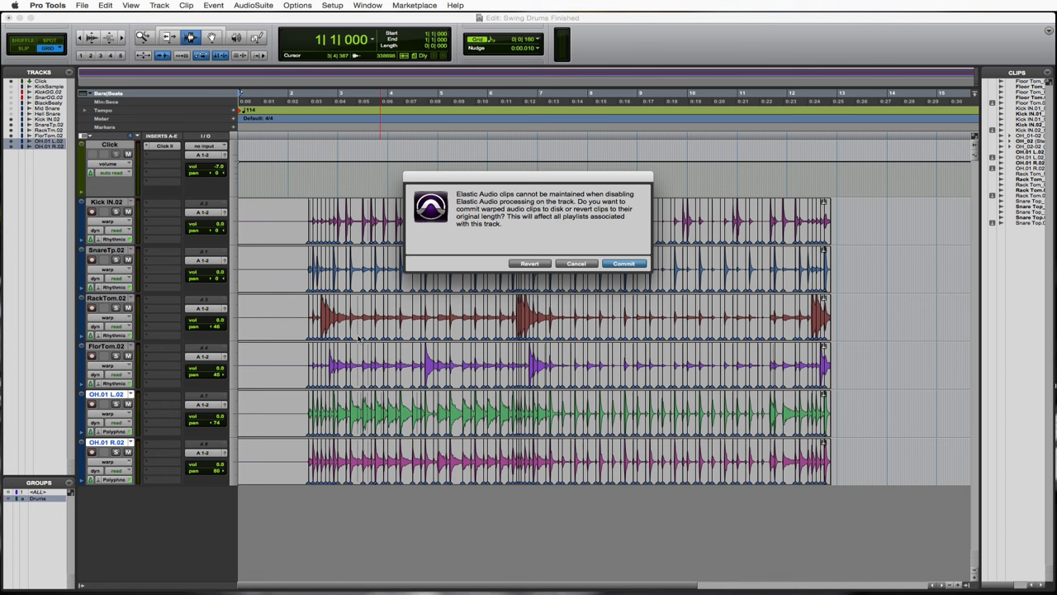